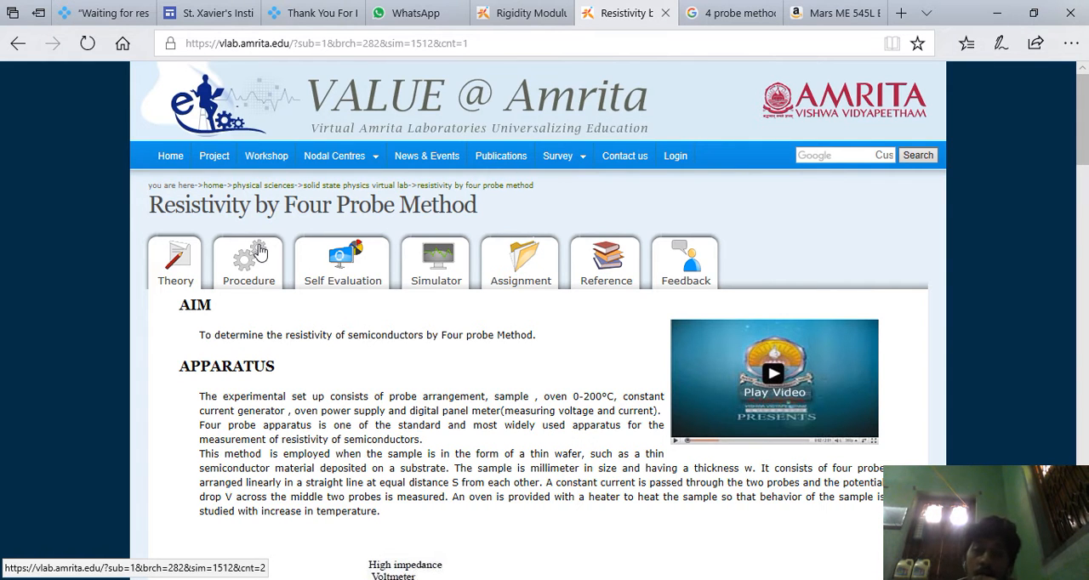
# Step: Read down through the experiment's current page before switching to the procedure
pyautogui.scroll(-3)
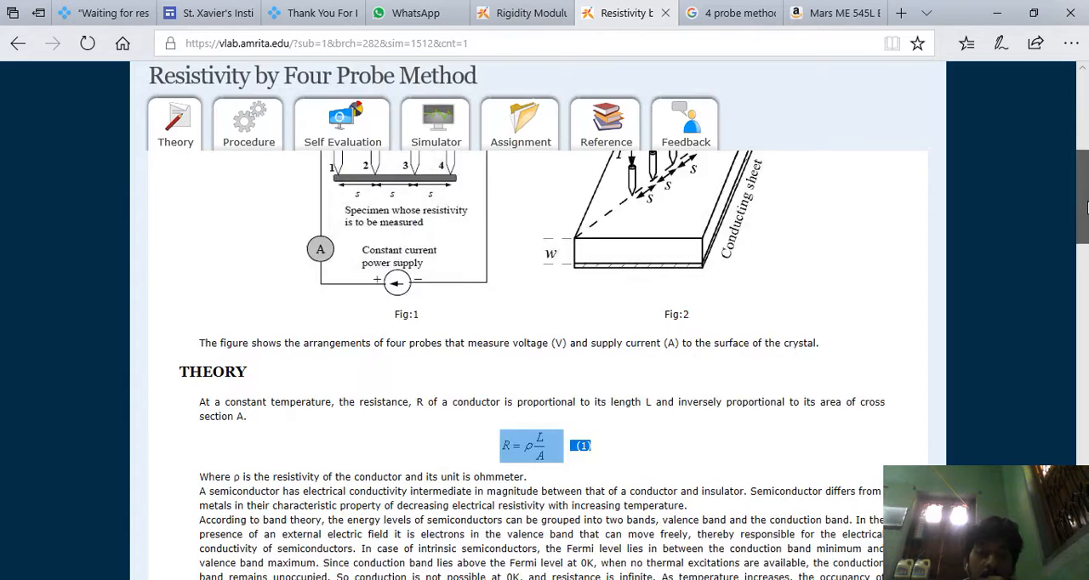
pyautogui.scroll(-3)
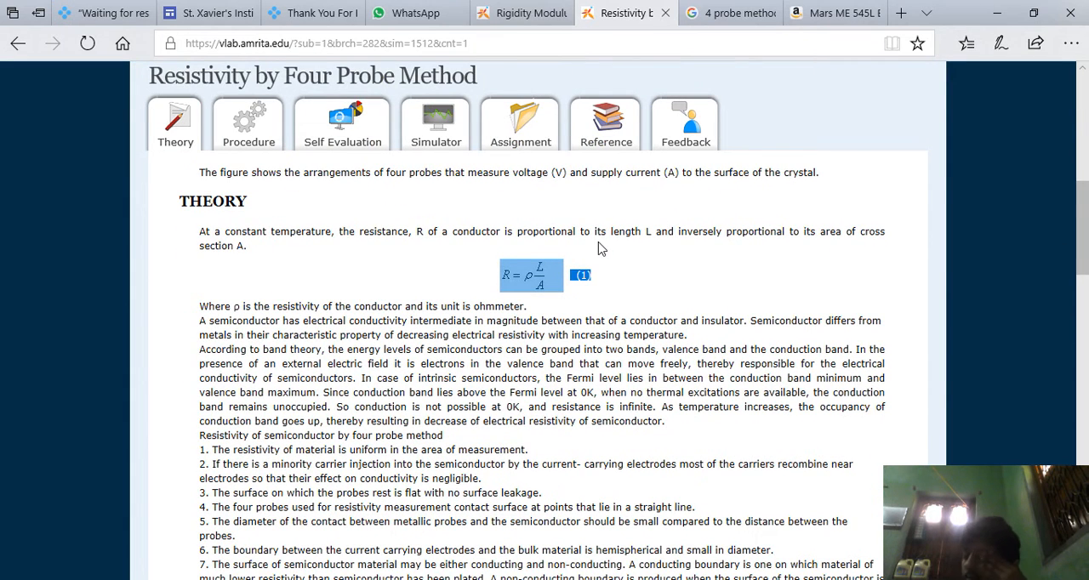
pyautogui.moveTo(604, 249)
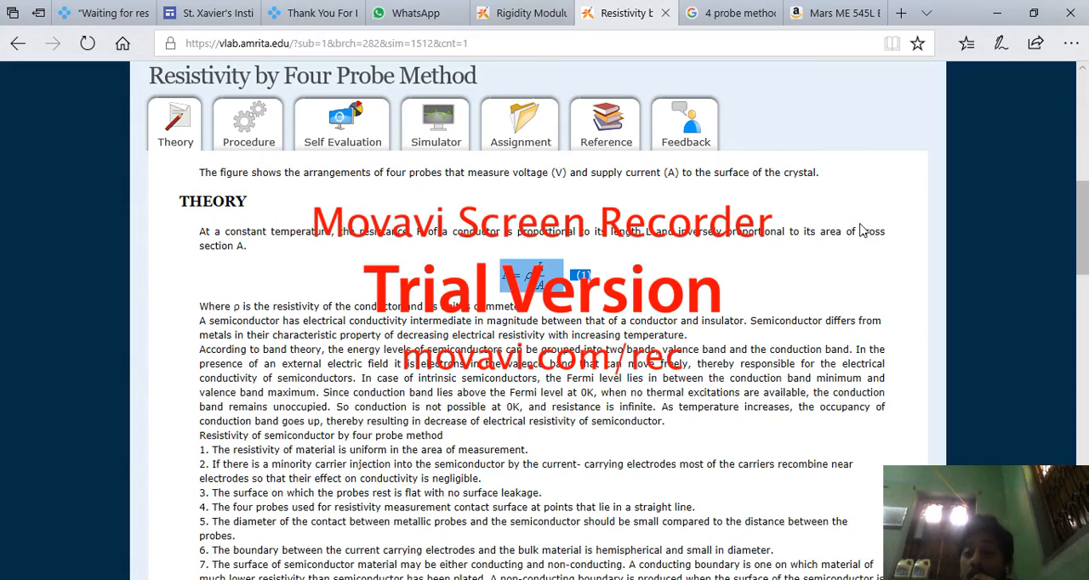
pyautogui.scroll(-3)
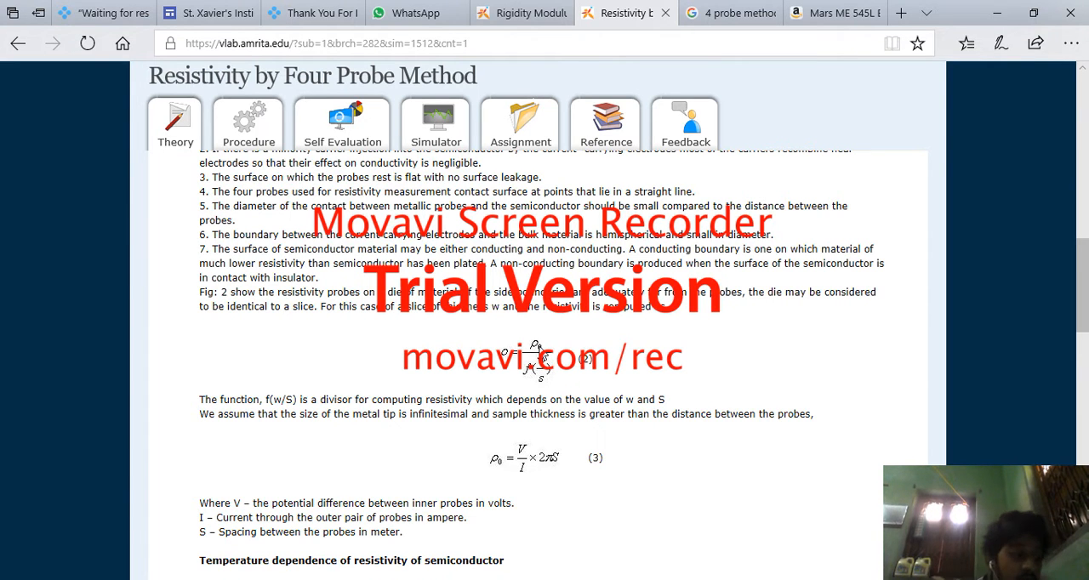
pyautogui.scroll(-3)
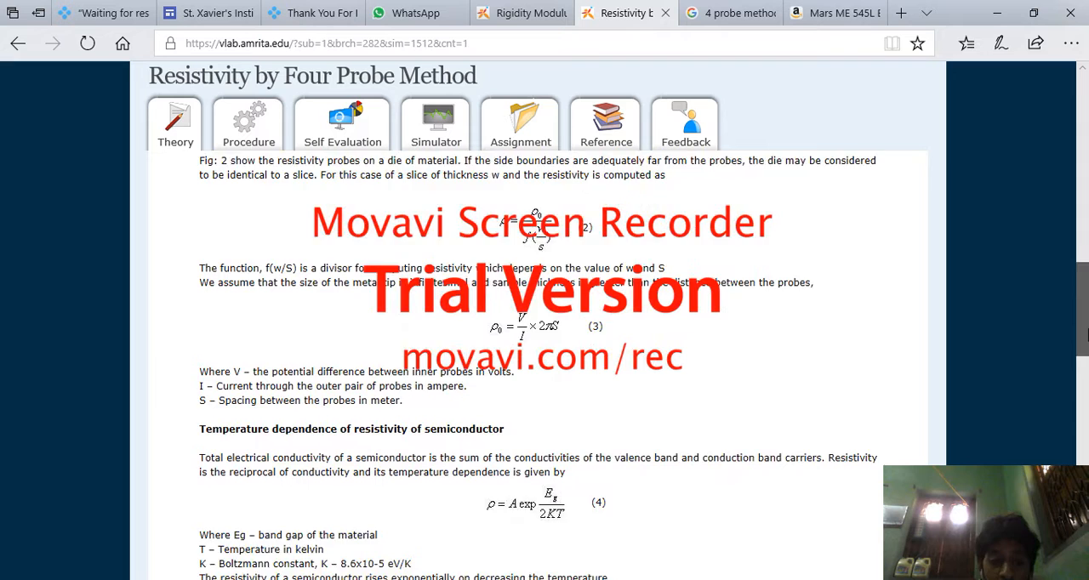
pyautogui.scroll(-3)
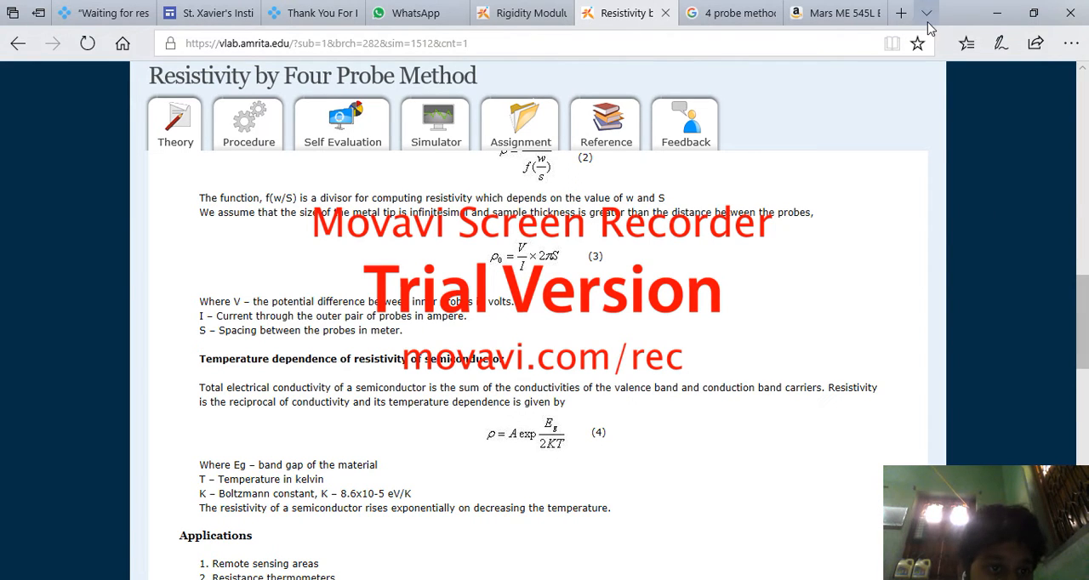
# Step: Bring up the Procedure page and move down to Observations and Calculations
pyautogui.click(248, 122)
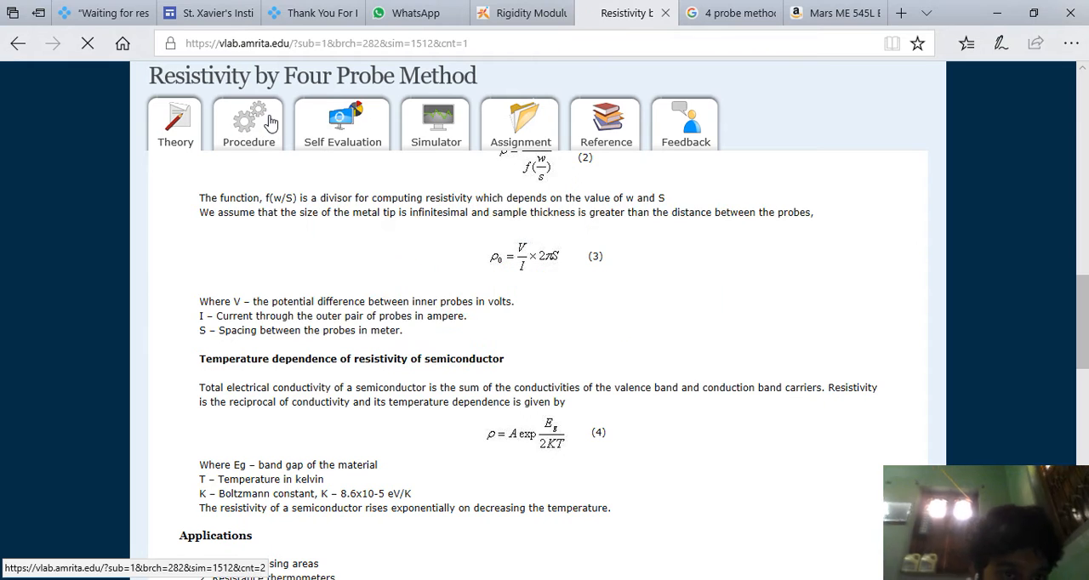
pyautogui.click(248, 123)
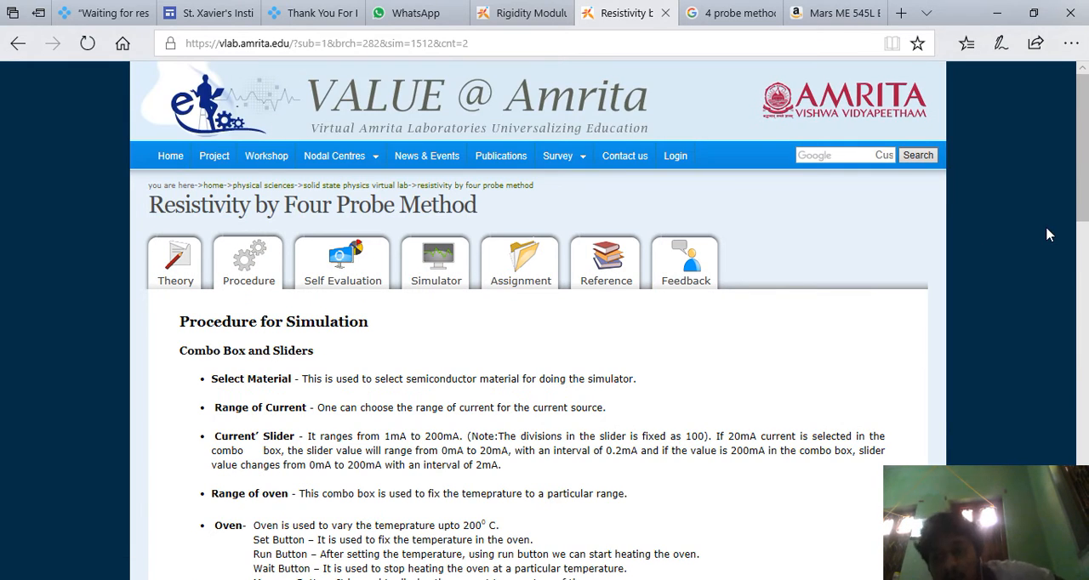
pyautogui.scroll(-3)
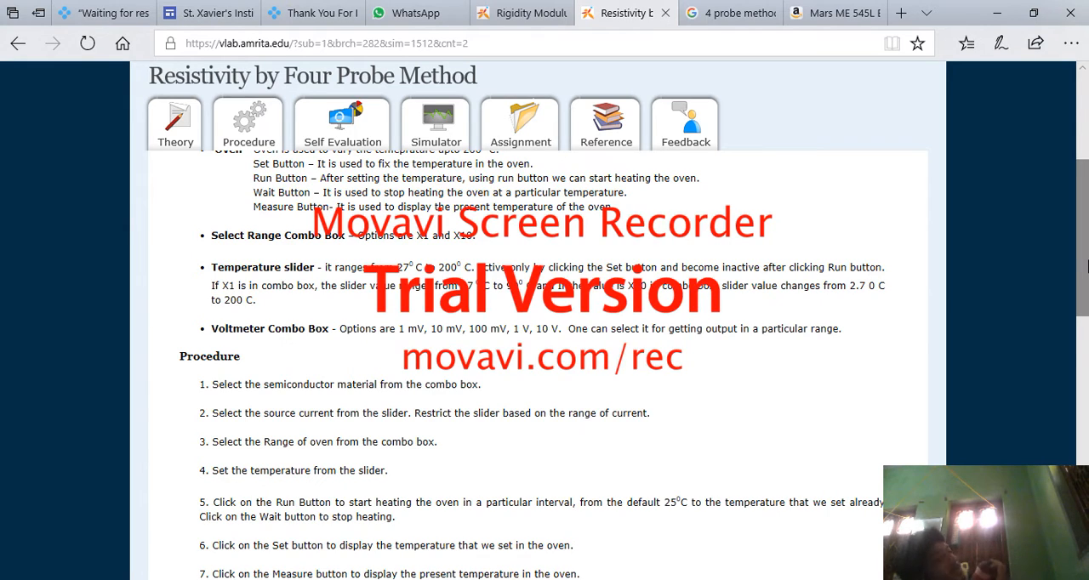
pyautogui.scroll(-3)
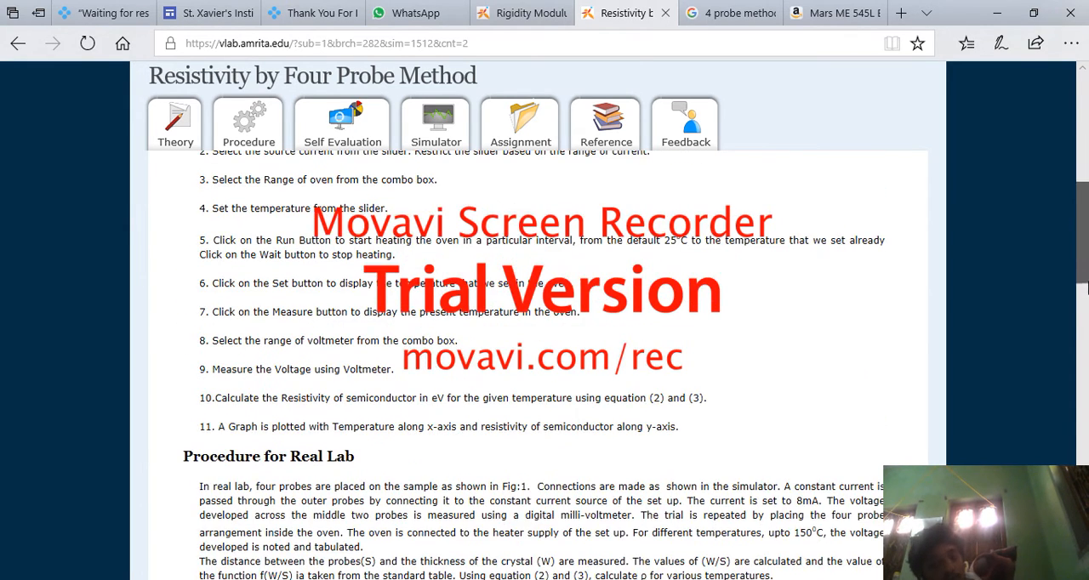
pyautogui.scroll(-3)
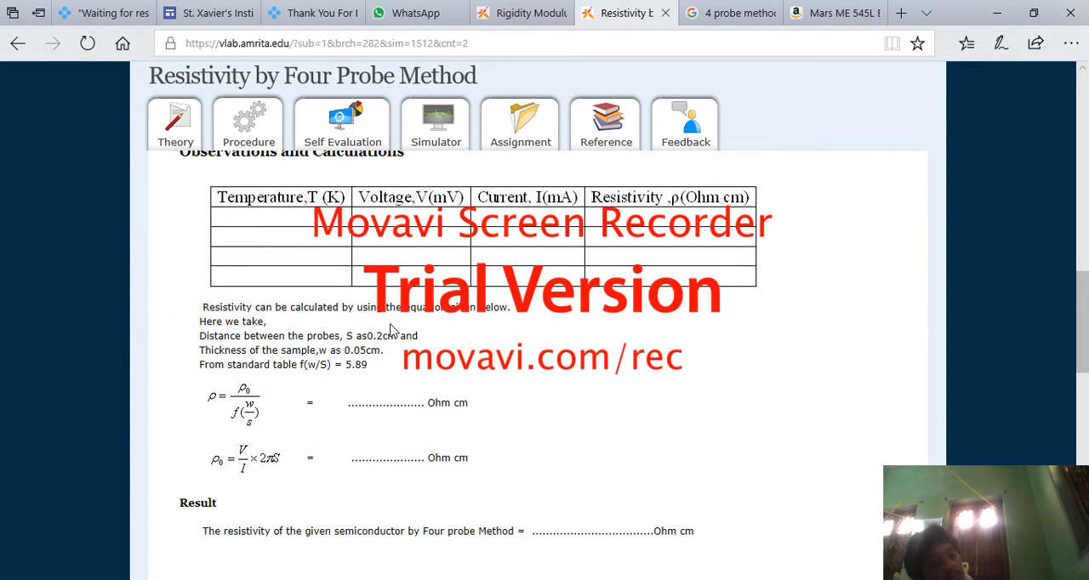
# Step: Highlight the calculation constants: probe spacing 0.2 cm and sample thickness 0.05 cm
pyautogui.doubleClick(377, 336)
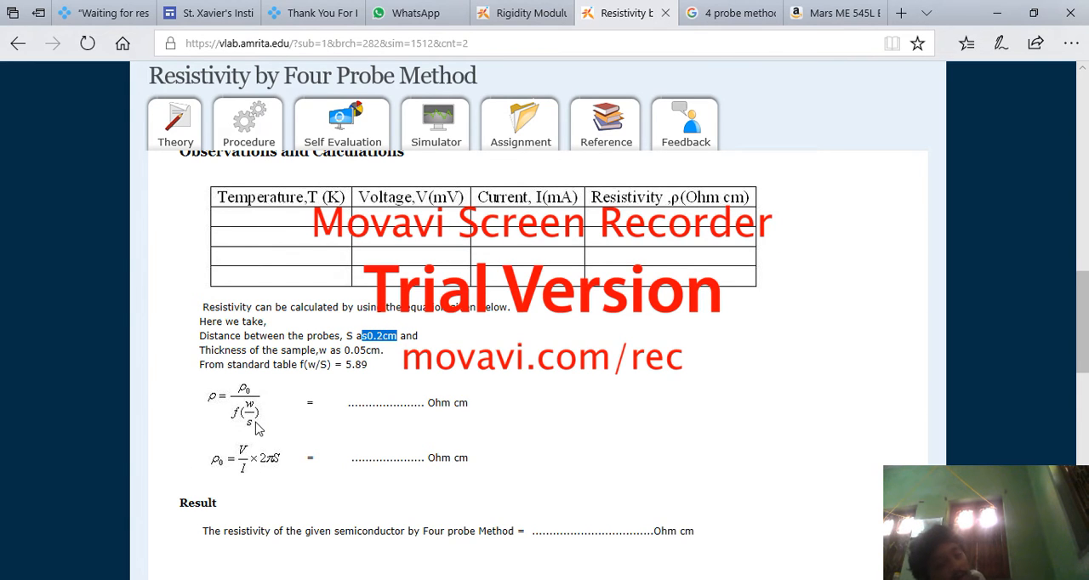
pyautogui.doubleClick(364, 350)
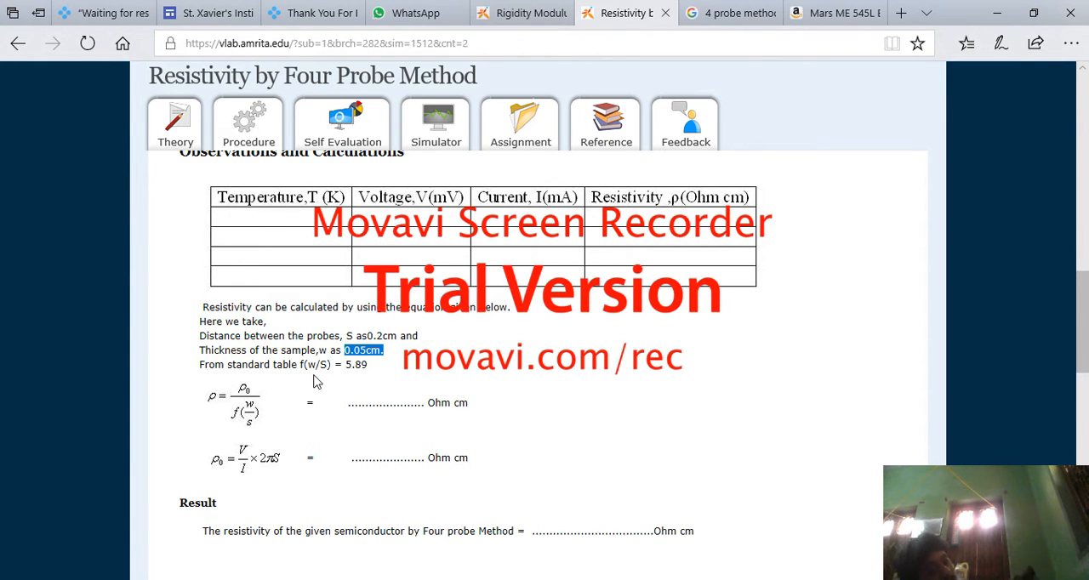
pyautogui.moveTo(215, 408)
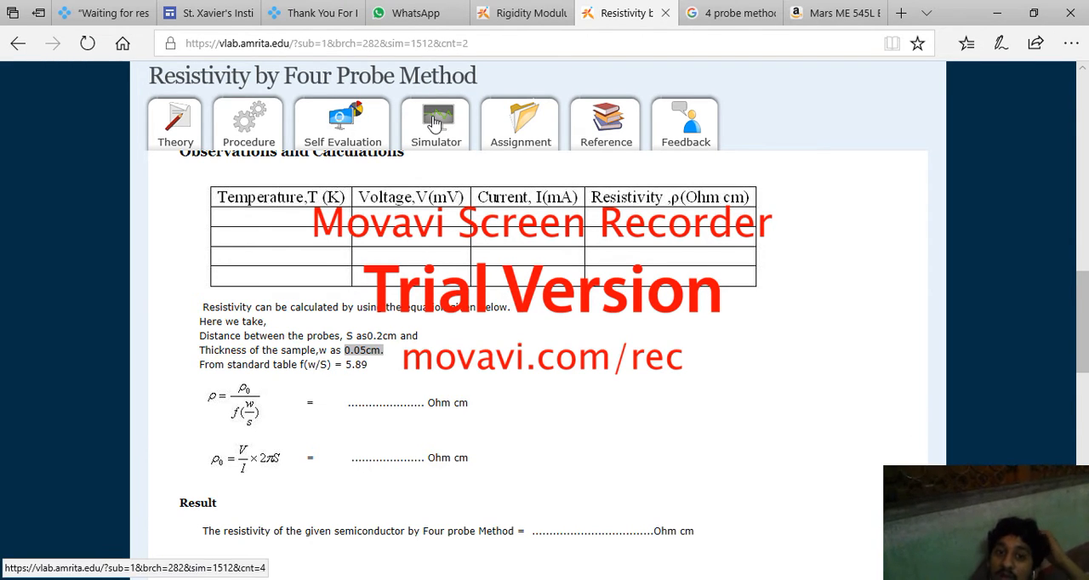
# Step: Launch the germanium four-probe simulator and settle the source current at 4.8 mA via 5.2 mA
pyautogui.click(436, 122)
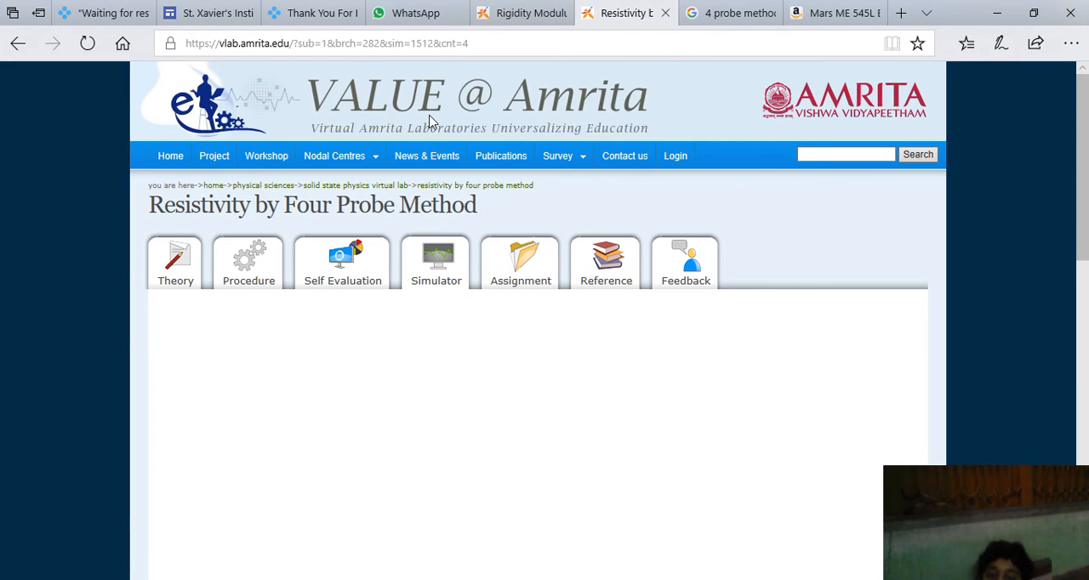
pyautogui.click(436, 262)
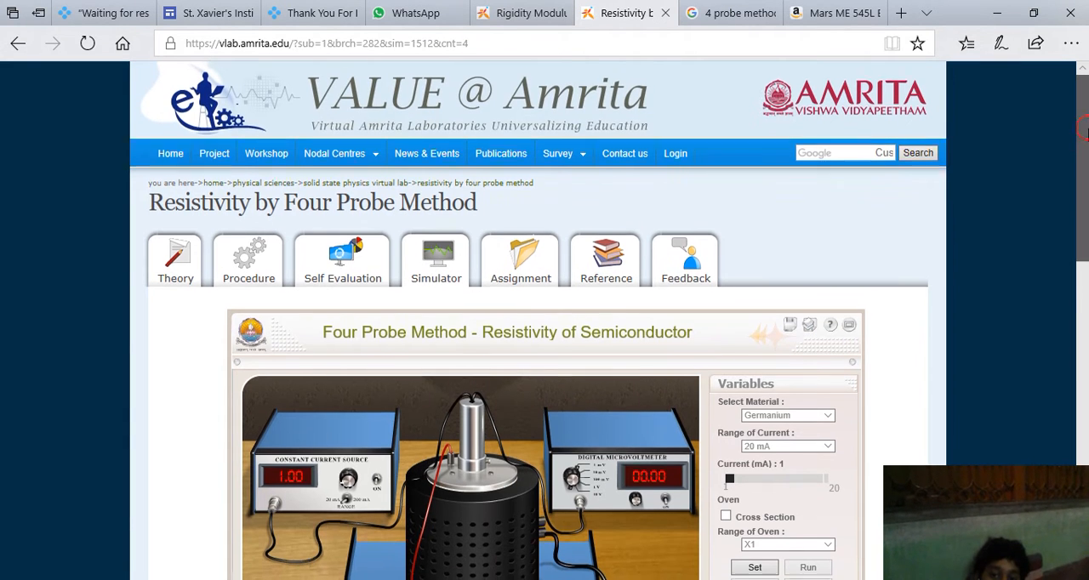
pyautogui.scroll(-3)
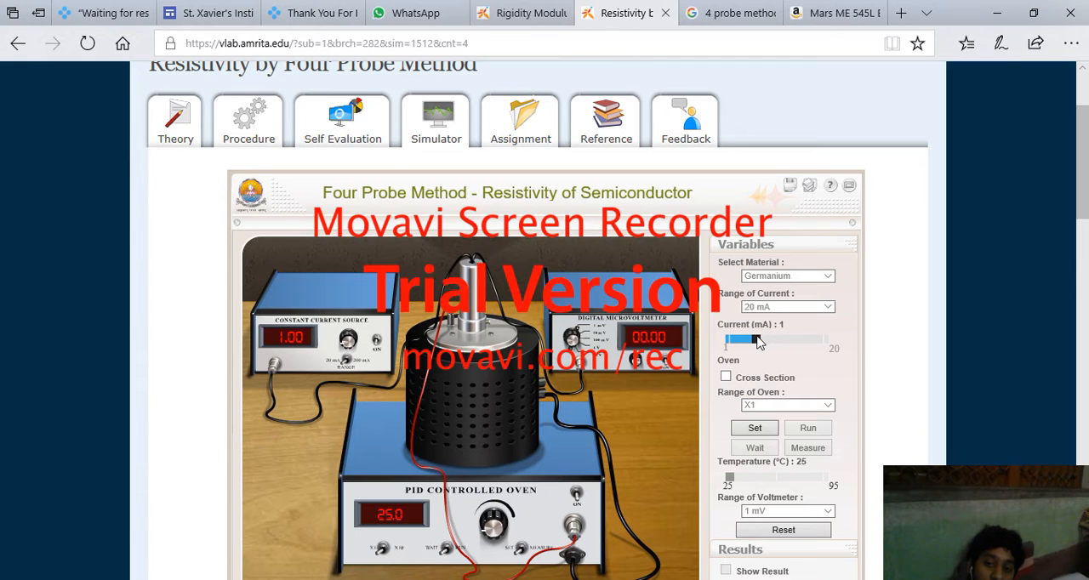
pyautogui.moveTo(728, 341); pyautogui.dragTo(756, 340)
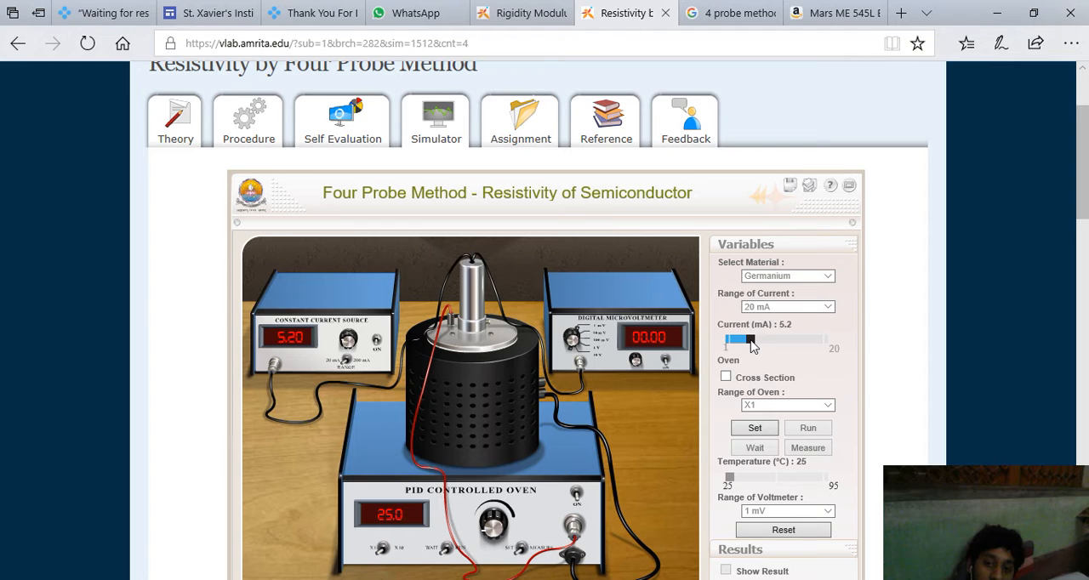
pyautogui.moveTo(747, 341); pyautogui.dragTo(740, 340)
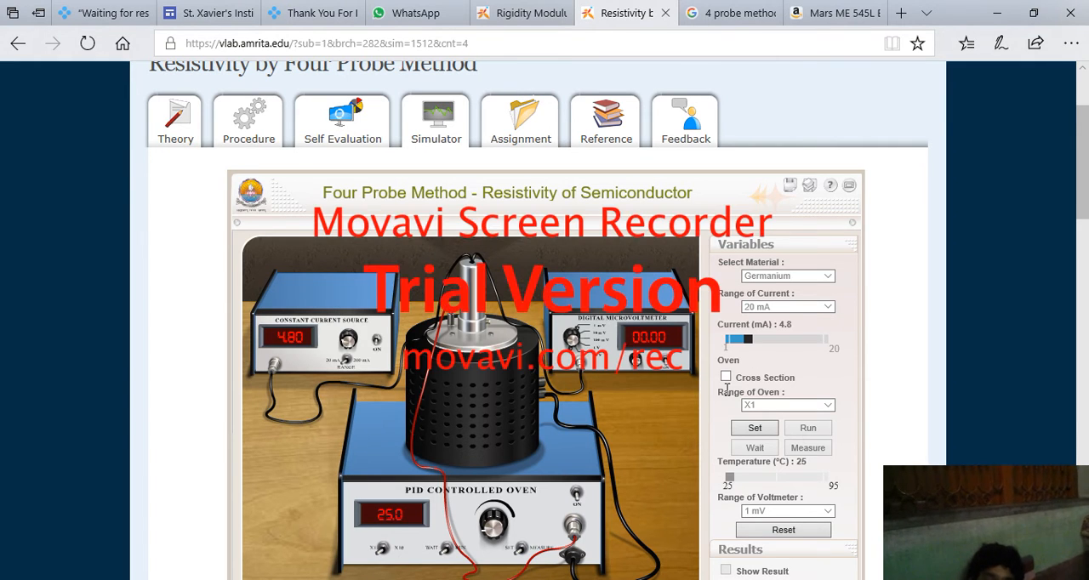
pyautogui.moveTo(731, 390)
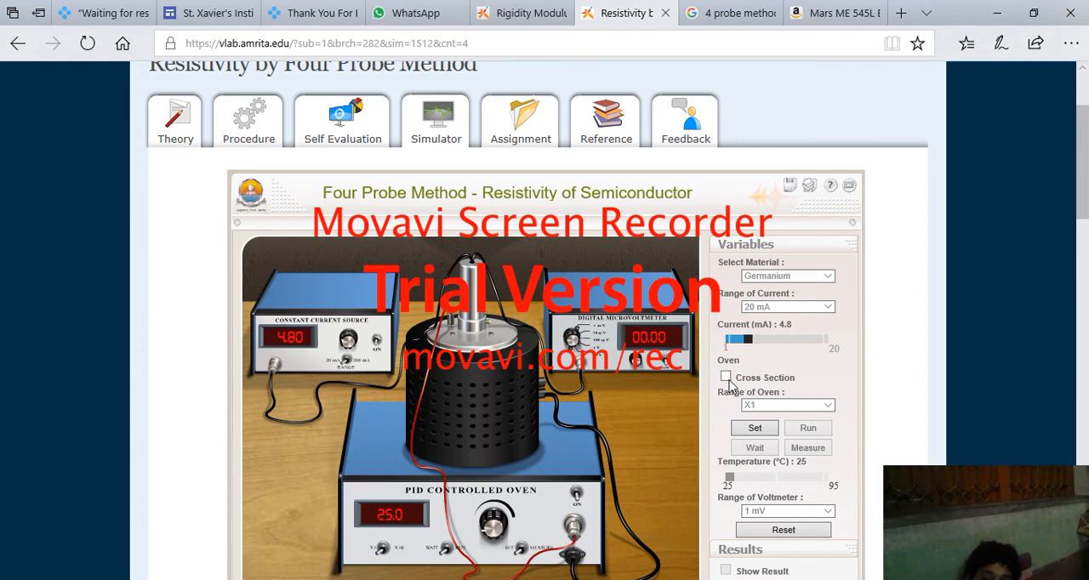
# Step: Show the oven cross-section with probes, choose the voltmeter range and fix the settings for heating
pyautogui.click(724, 378)
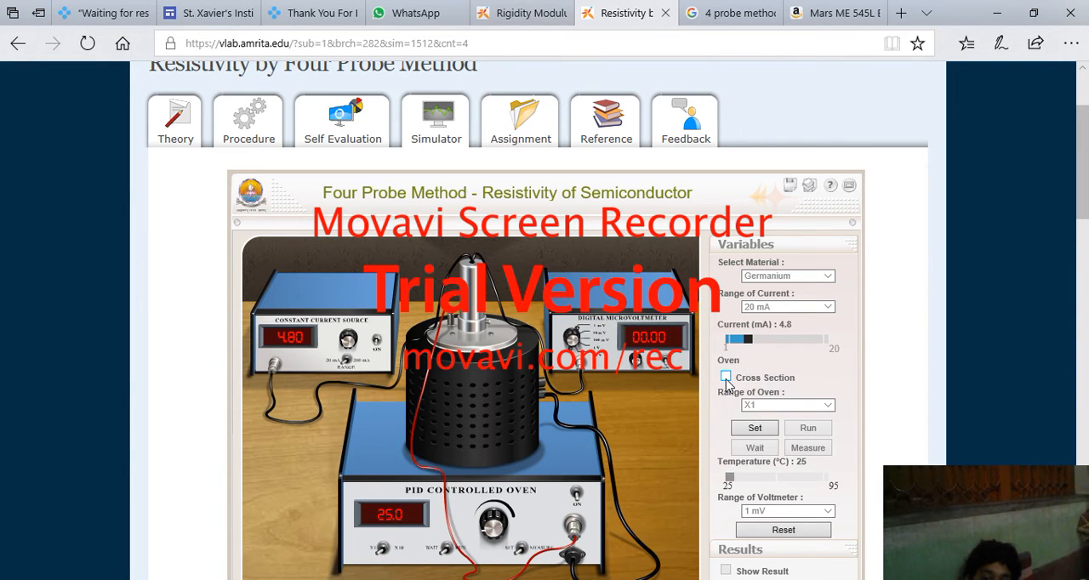
pyautogui.click(725, 378)
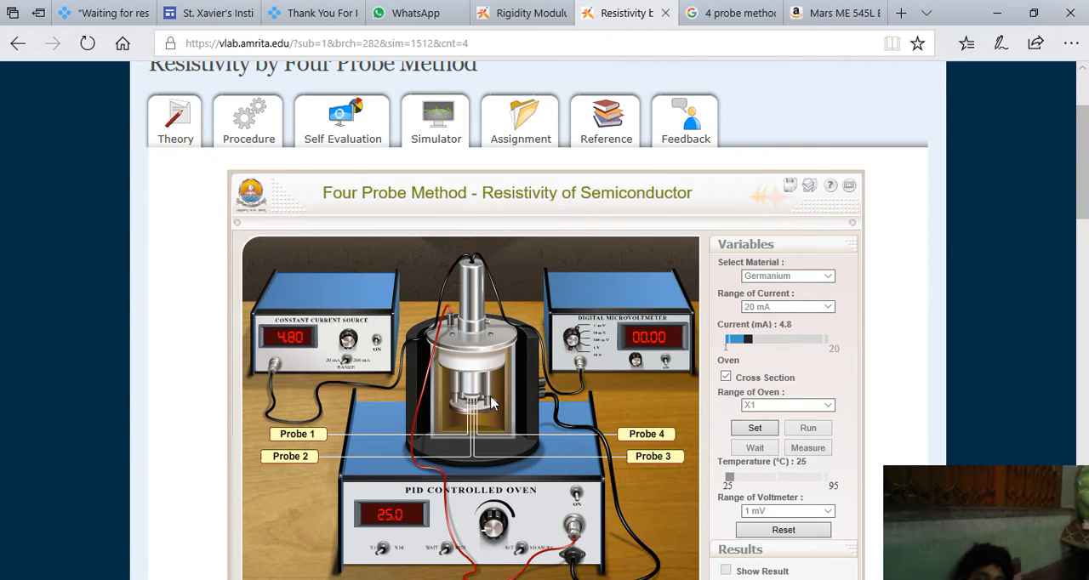
pyautogui.moveTo(599, 456)
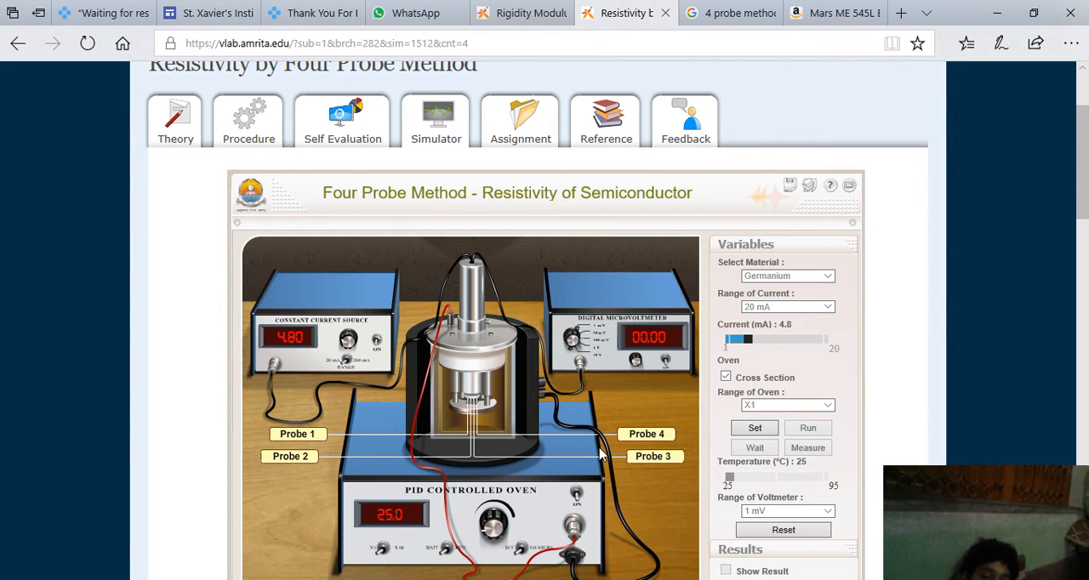
pyautogui.moveTo(544, 466)
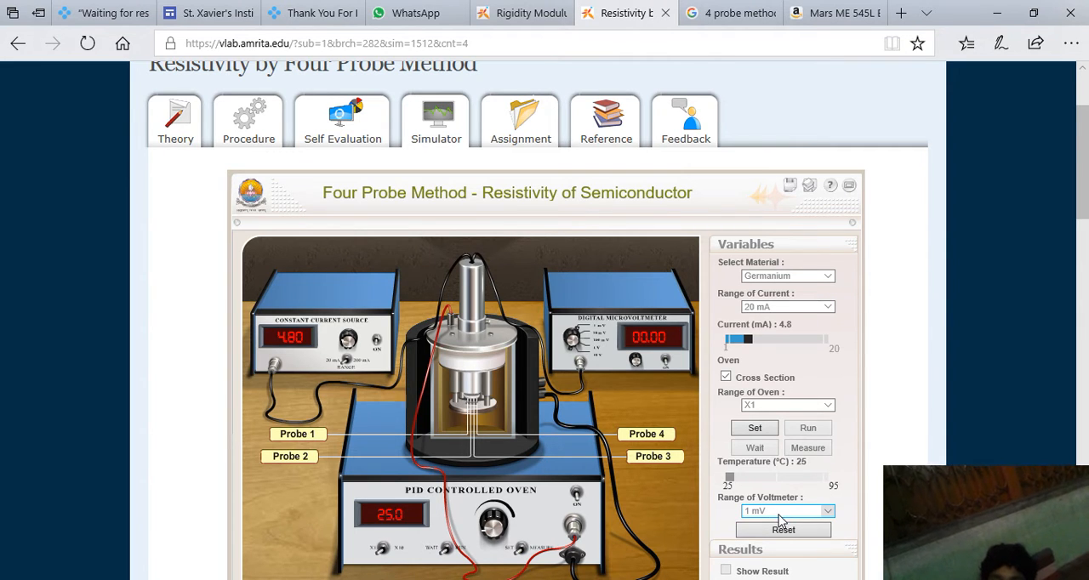
pyautogui.click(785, 510)
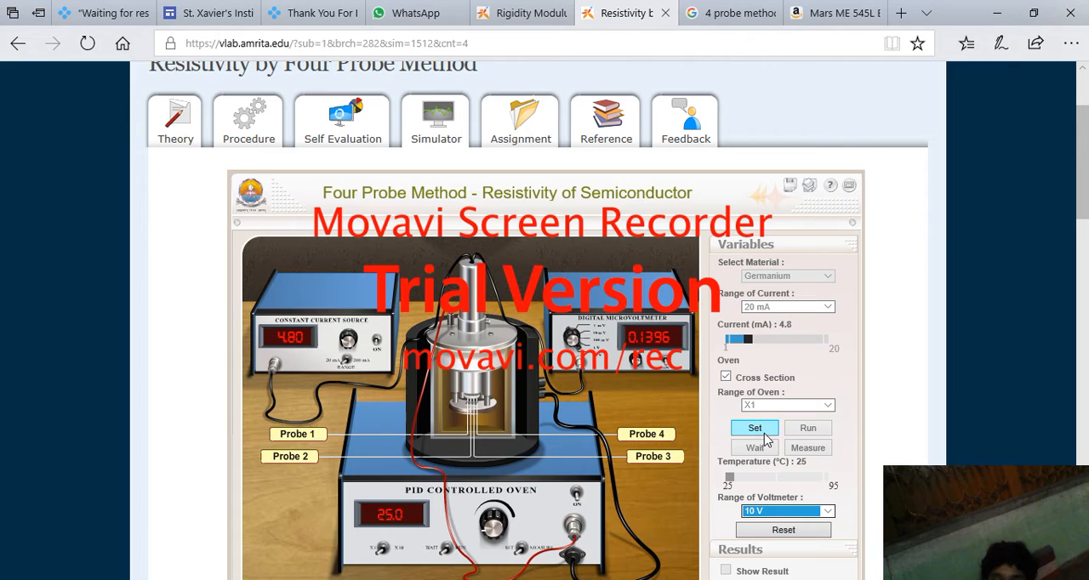
pyautogui.click(753, 426)
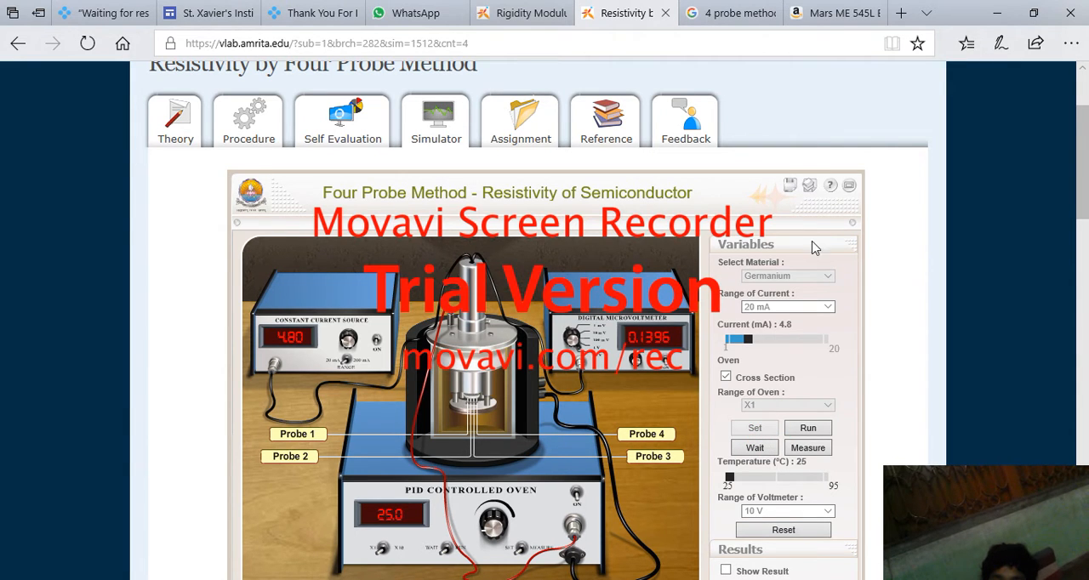
pyautogui.moveTo(740, 339); pyautogui.dragTo(748, 339)
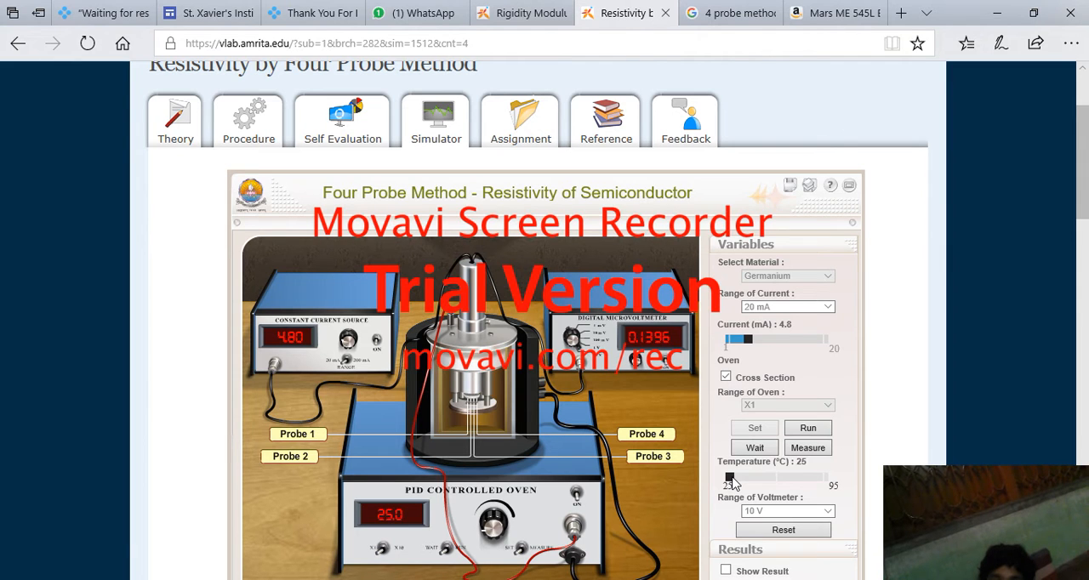
pyautogui.moveTo(728, 476); pyautogui.dragTo(823, 476)
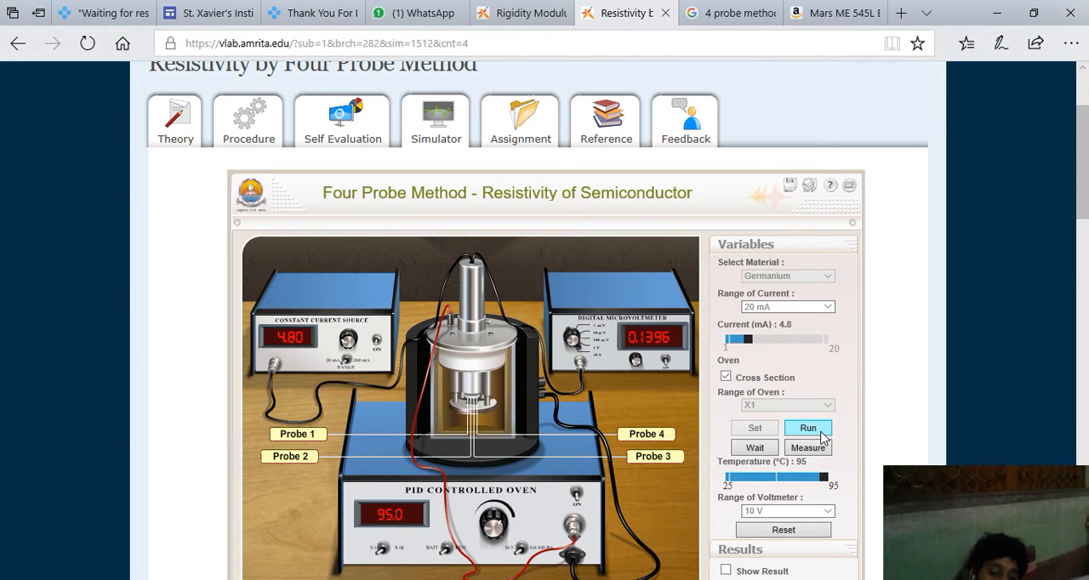
# Step: Heat the oven in Run/Wait-and-Measure steps from 25 °C up to 31 °C, voltmeter reading 0.1354
pyautogui.click(806, 428)
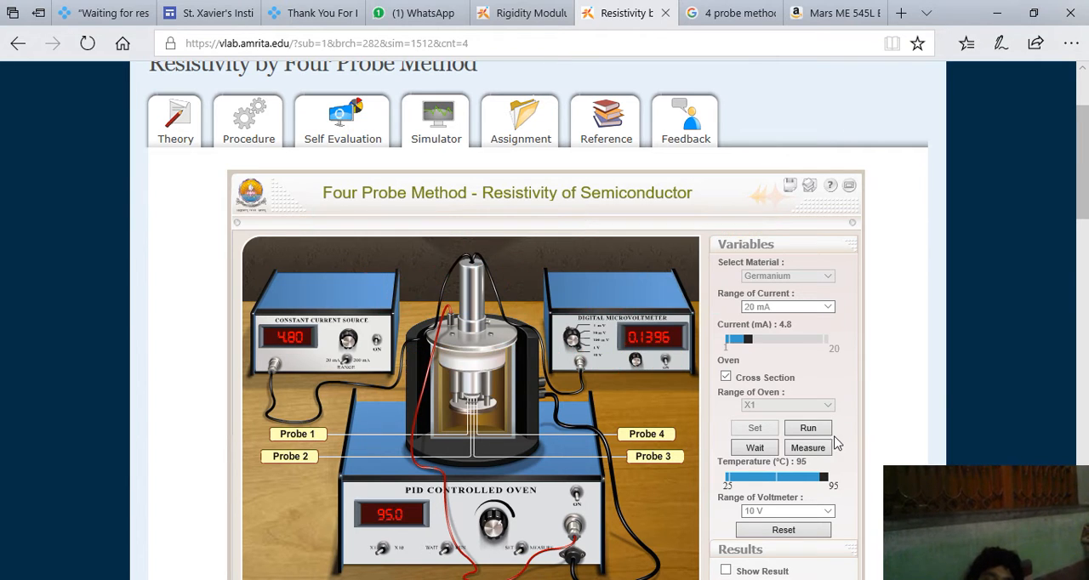
pyautogui.click(753, 448)
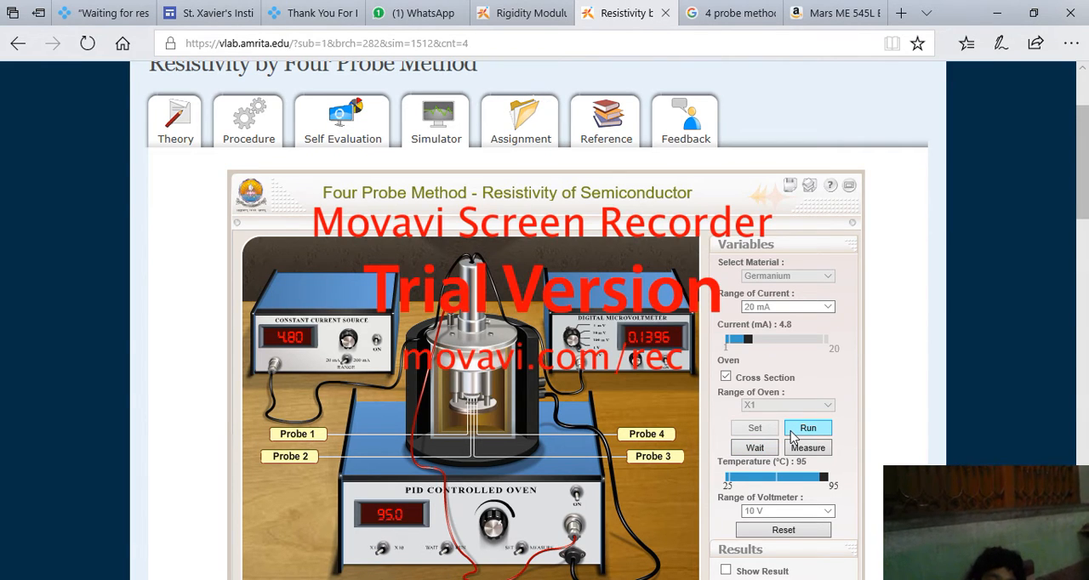
pyautogui.click(806, 429)
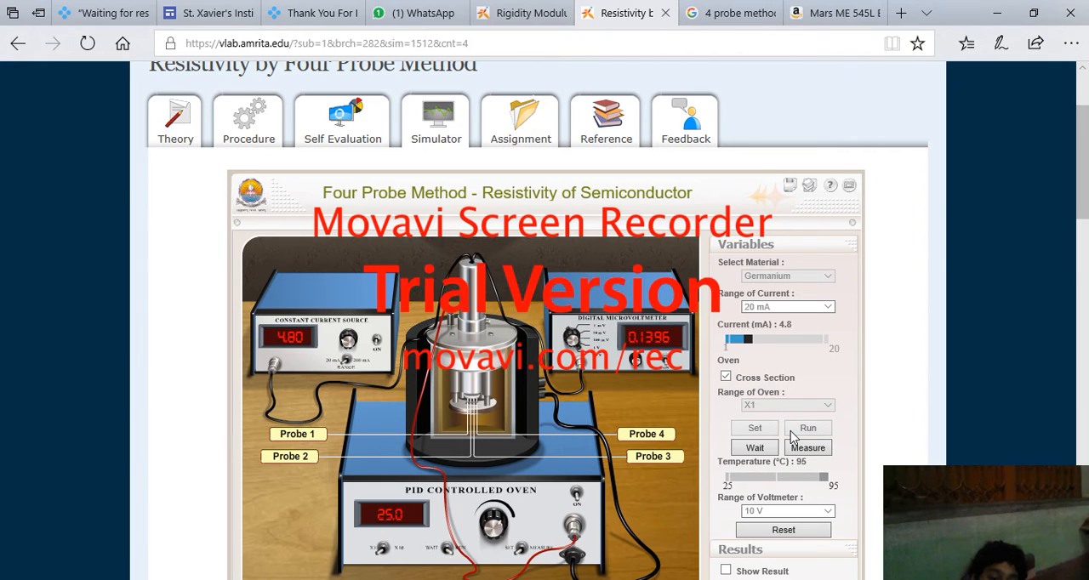
pyautogui.click(754, 447)
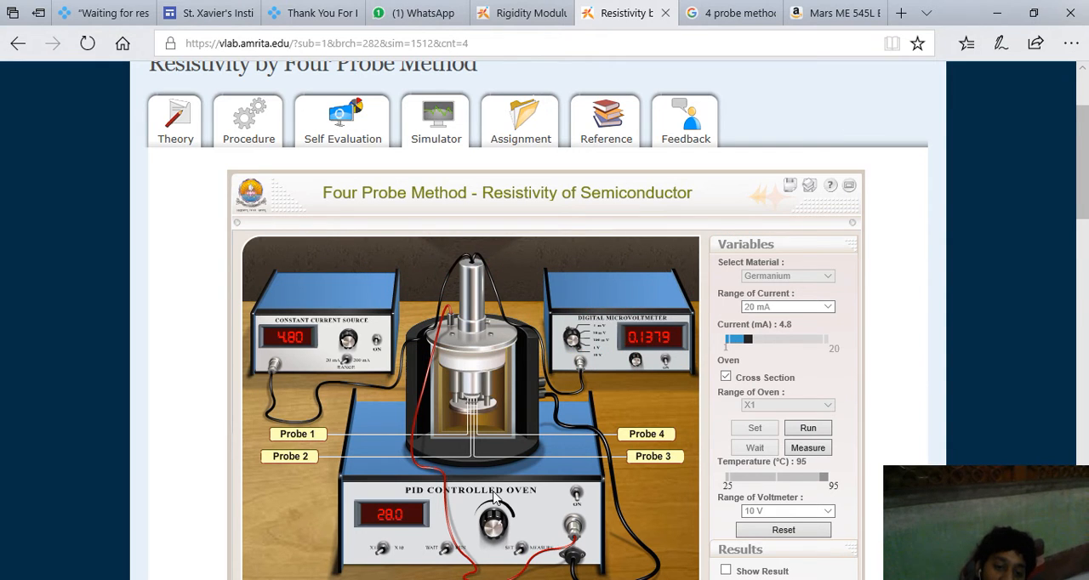
pyautogui.moveTo(594, 509)
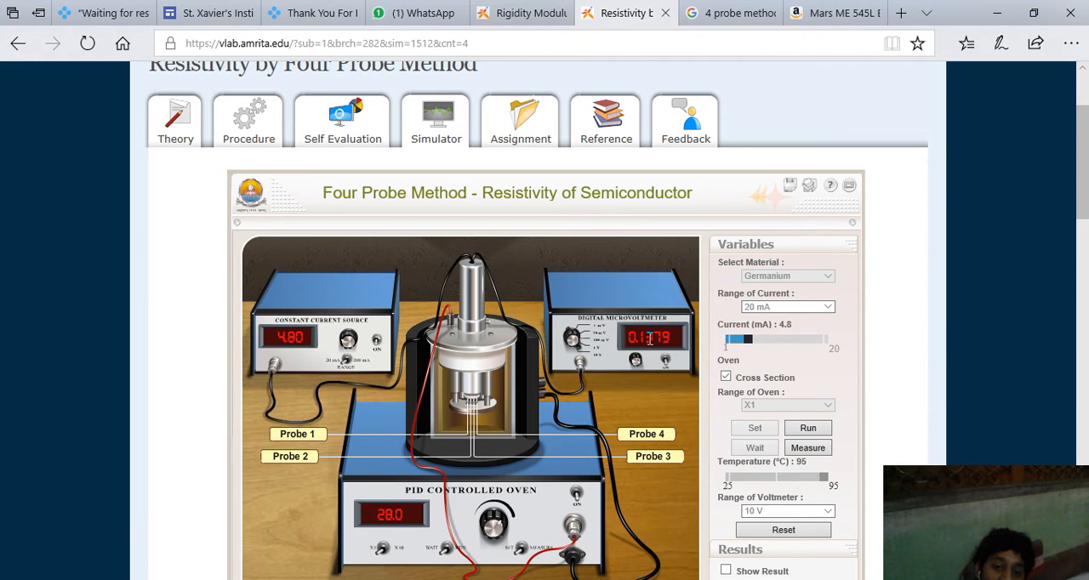
pyautogui.moveTo(758, 418)
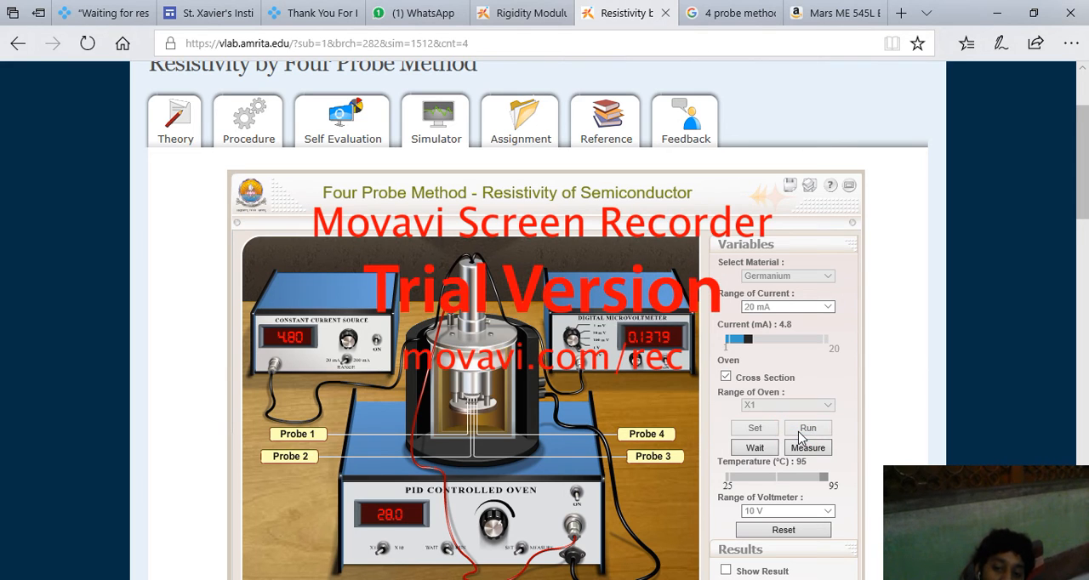
pyautogui.click(754, 448)
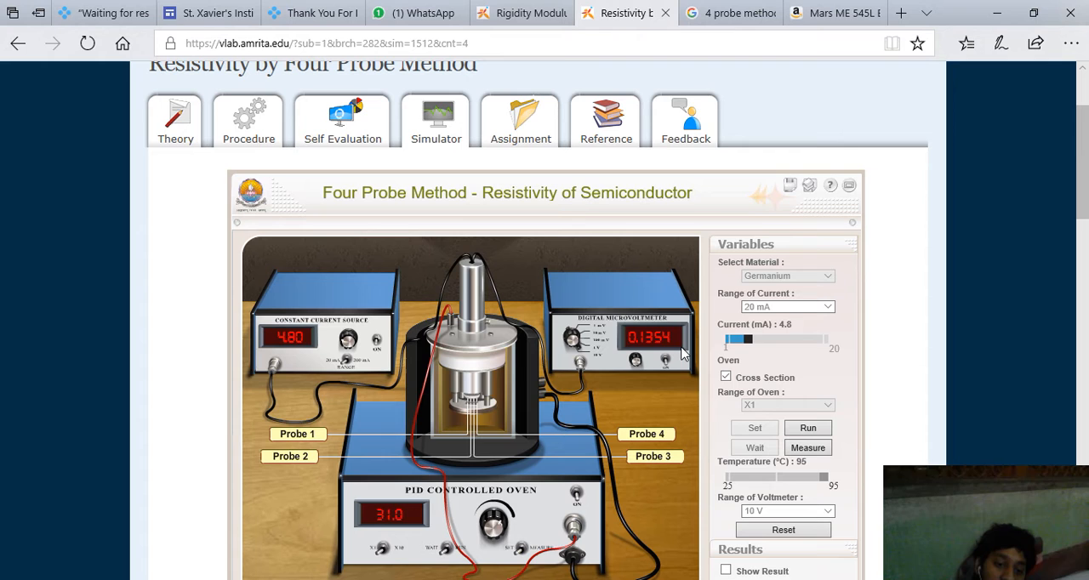
pyautogui.moveTo(674, 353)
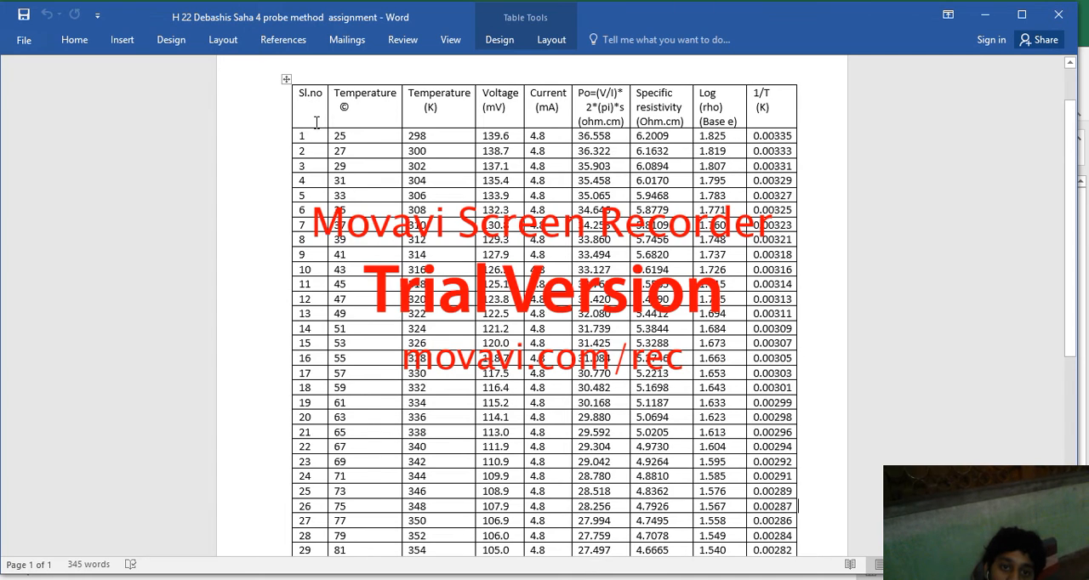
pyautogui.moveTo(364, 119)
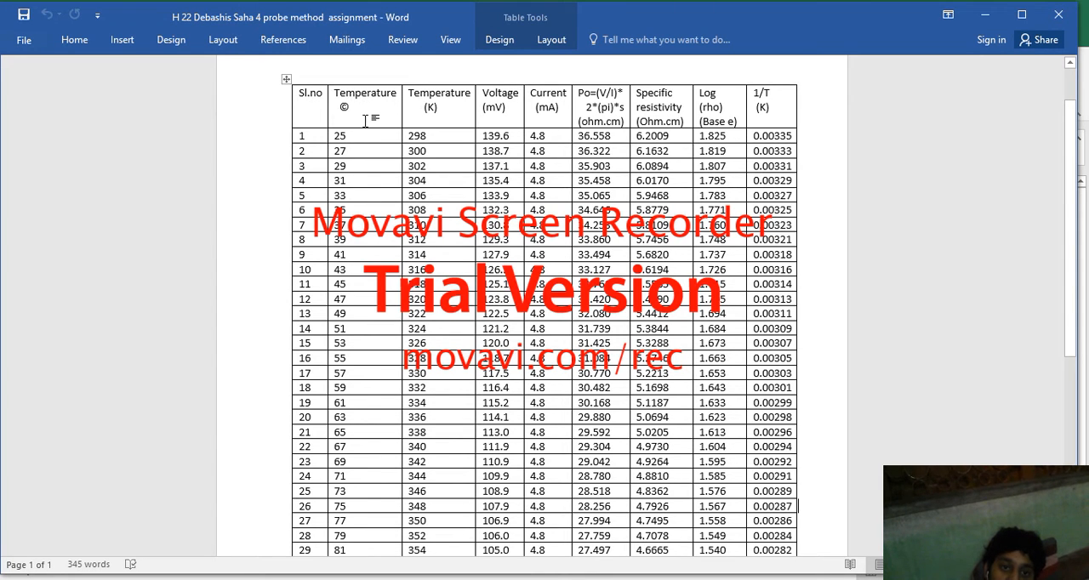
pyautogui.moveTo(422, 100)
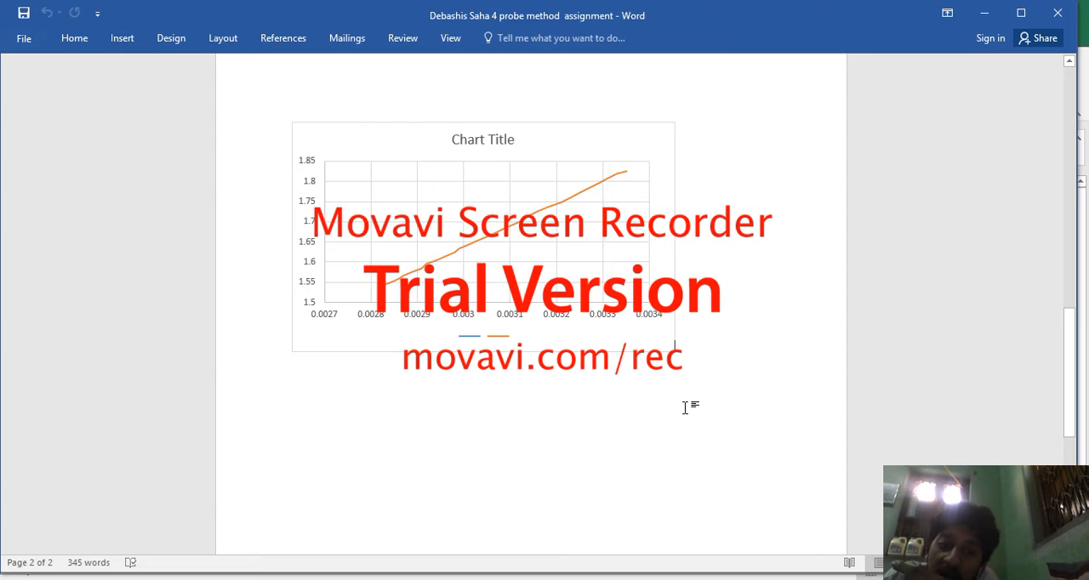
pyautogui.moveTo(539, 256)
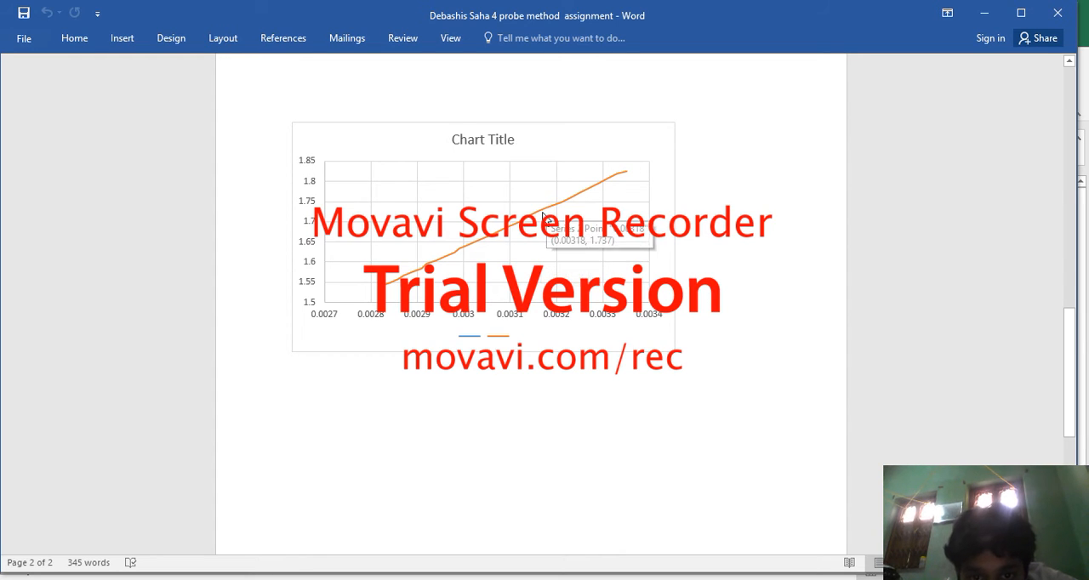
# Step: Select the log(rho) versus 1/T chart on page 2 and bring up its text-effect formatting options
pyautogui.click(483, 239)
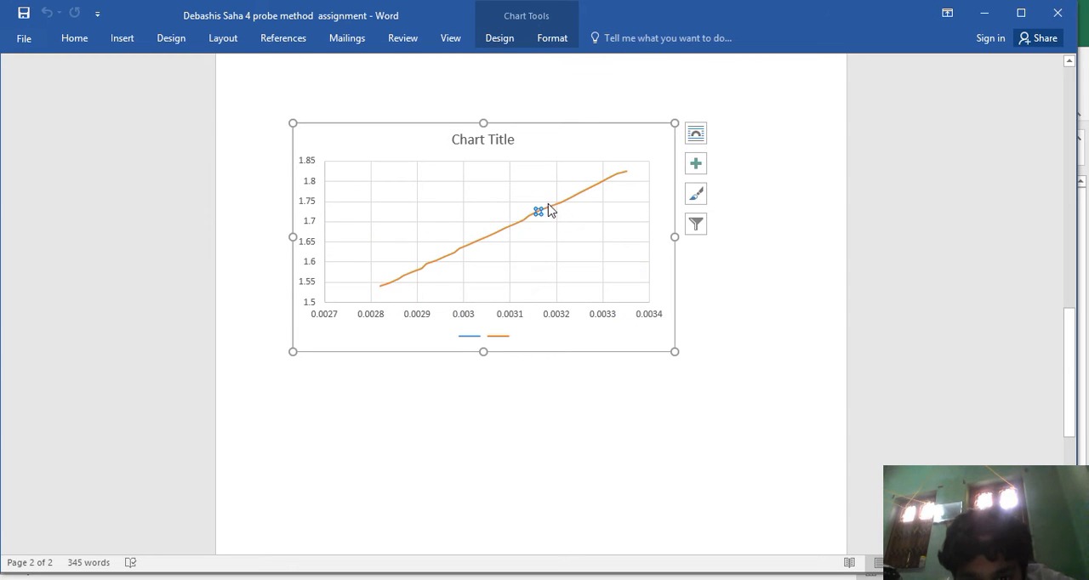
pyautogui.click(605, 181)
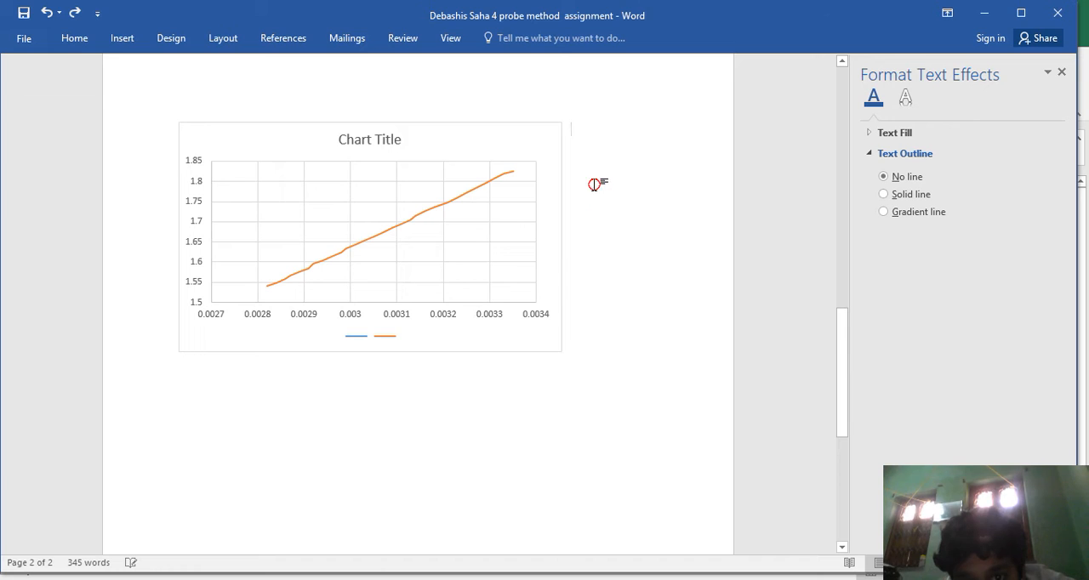
pyautogui.moveTo(492, 185)
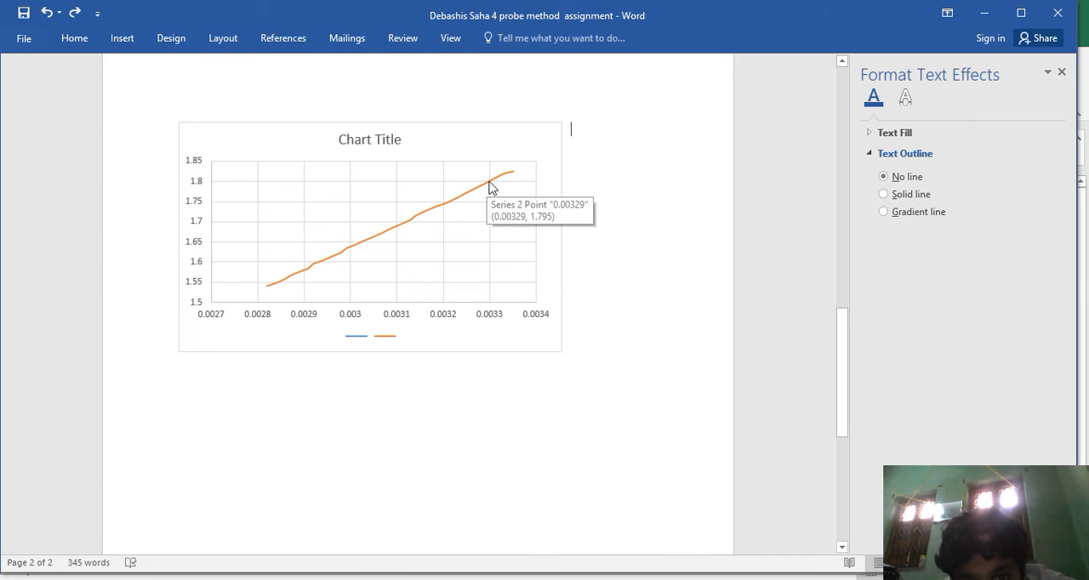
pyautogui.moveTo(493, 183)
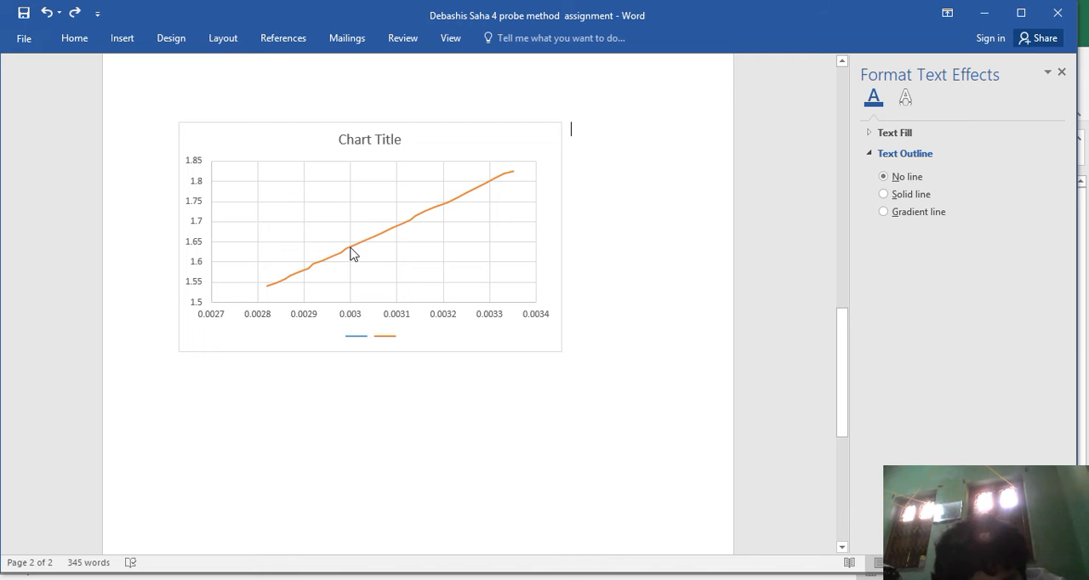
pyautogui.moveTo(353, 254)
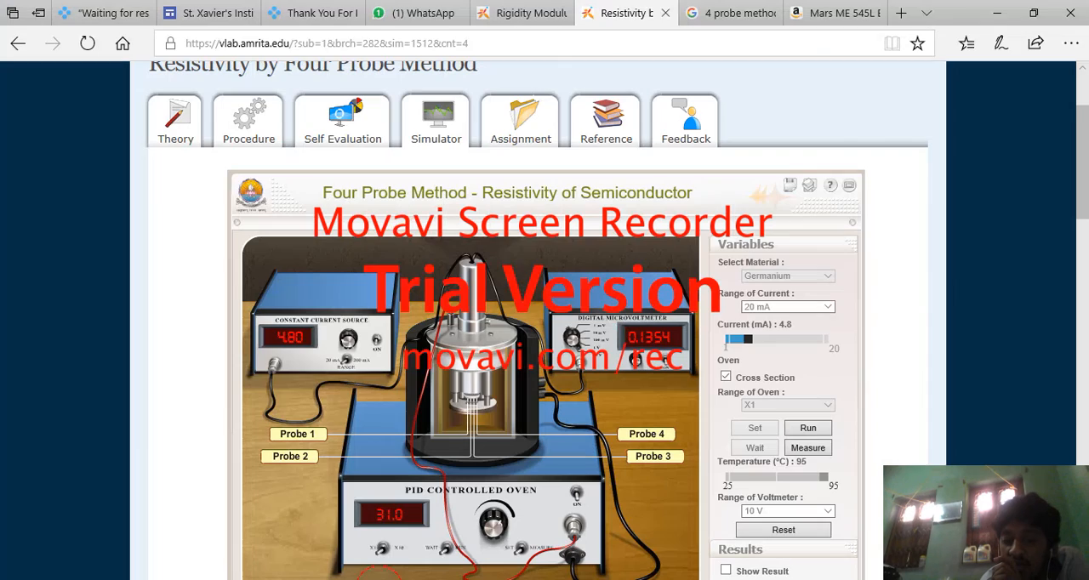
pyautogui.moveTo(285, 156)
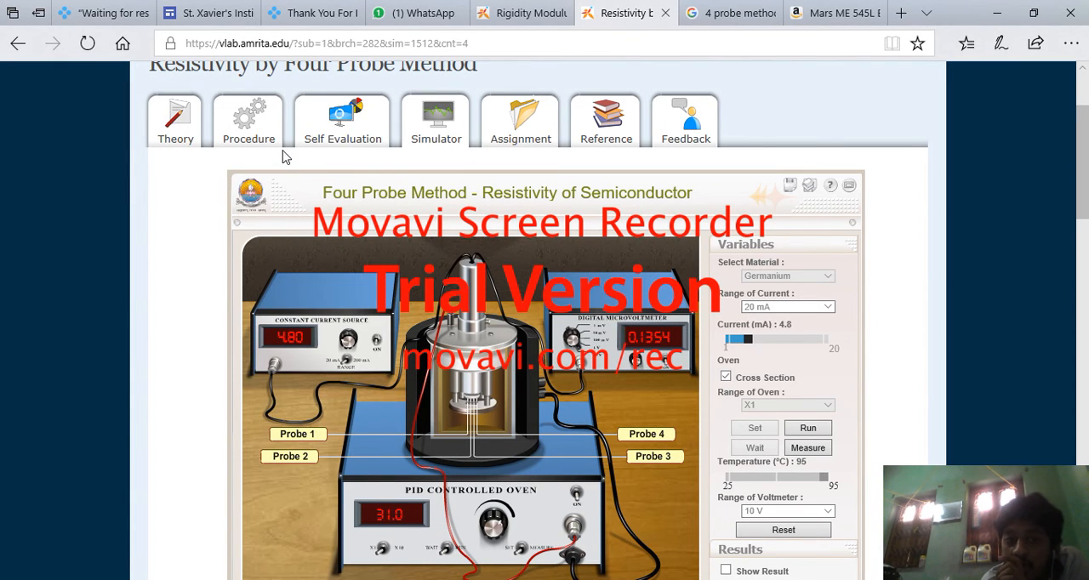
# Step: Return to the Procedure page and read down to the resistivity formulas and result line
pyautogui.click(249, 119)
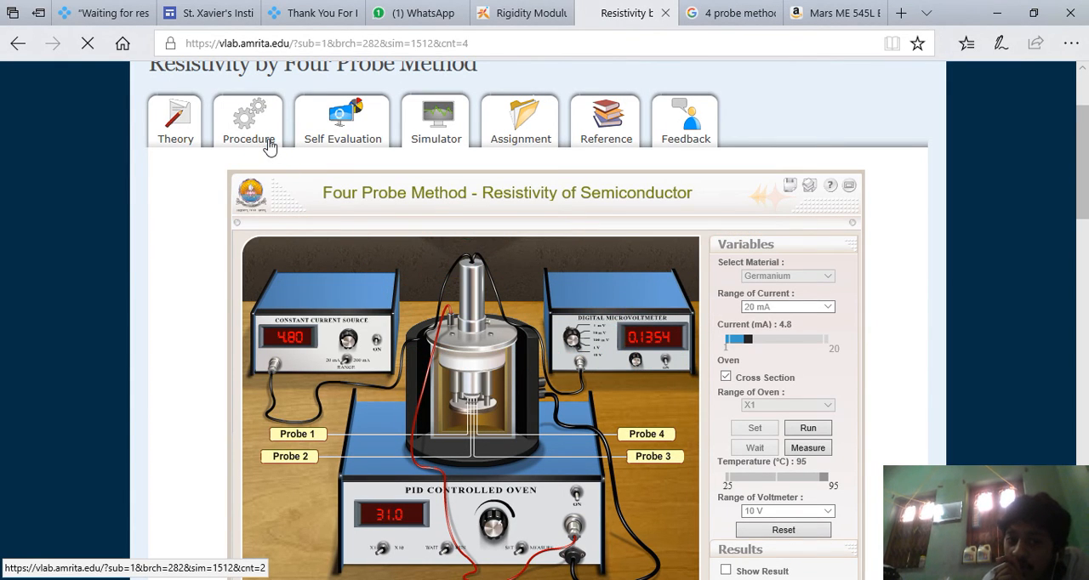
pyautogui.click(248, 123)
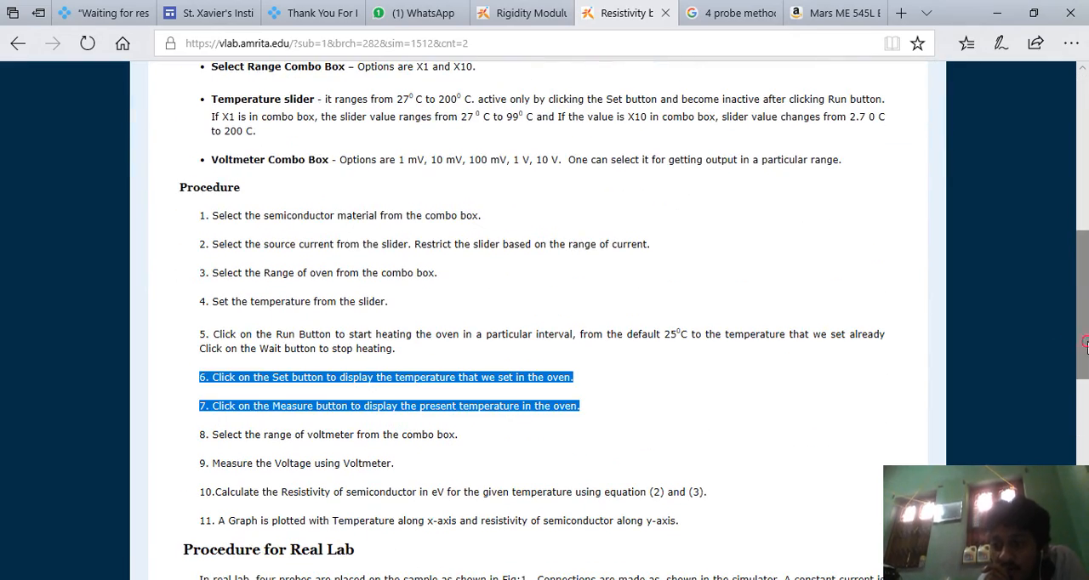
pyautogui.scroll(-3)
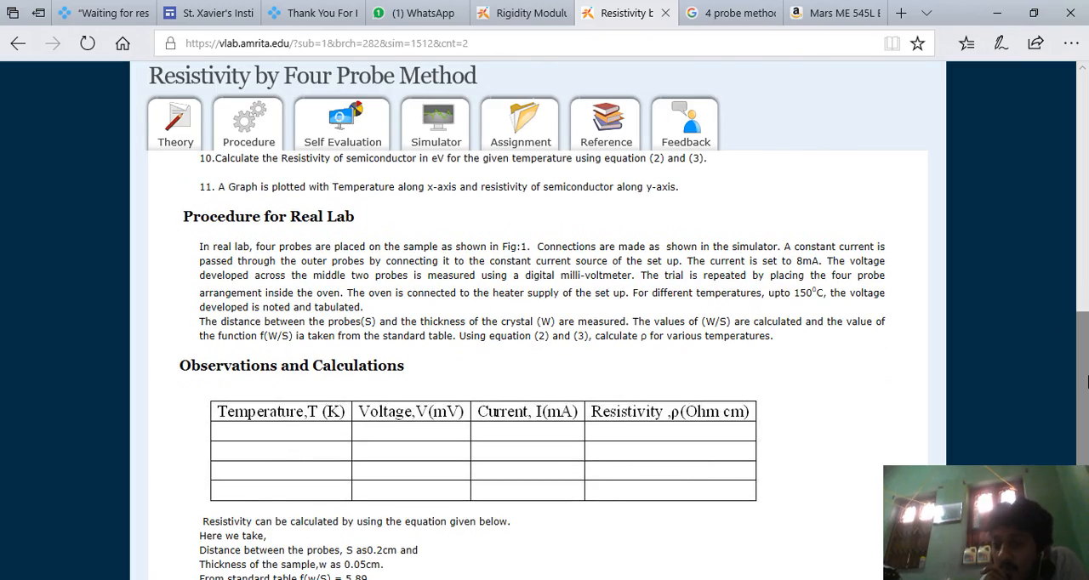
pyautogui.scroll(-3)
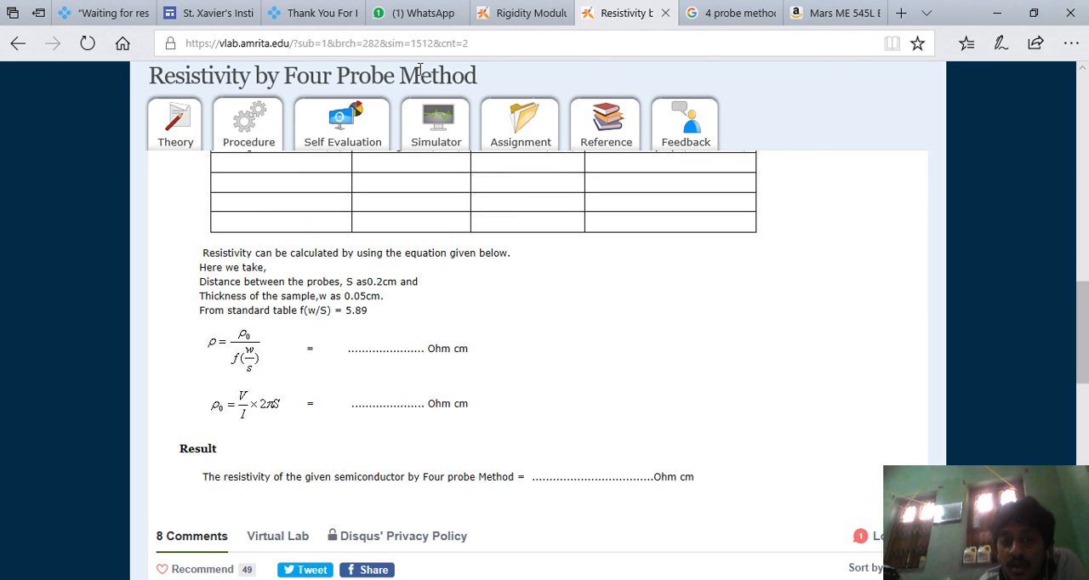
# Step: Return to the Theory page and reach the temperature-dependence equation for semiconductor resistivity
pyautogui.click(174, 119)
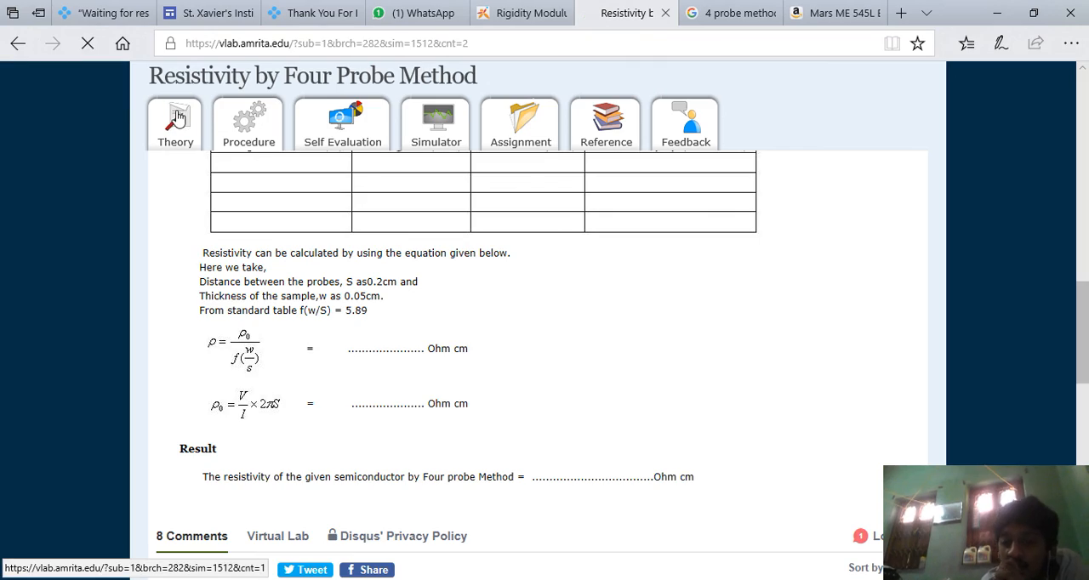
pyautogui.click(173, 122)
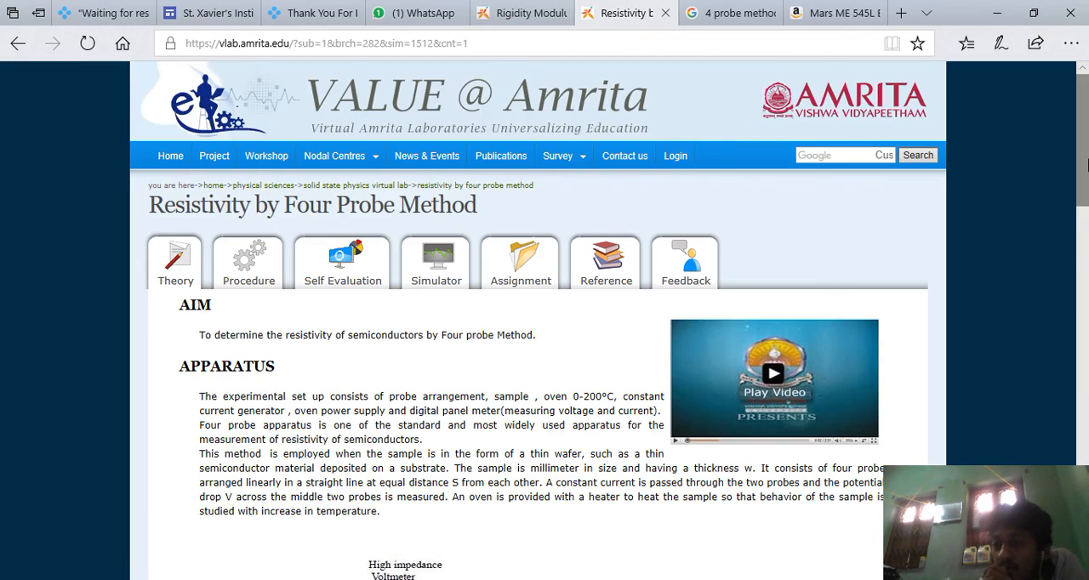
pyautogui.scroll(-3)
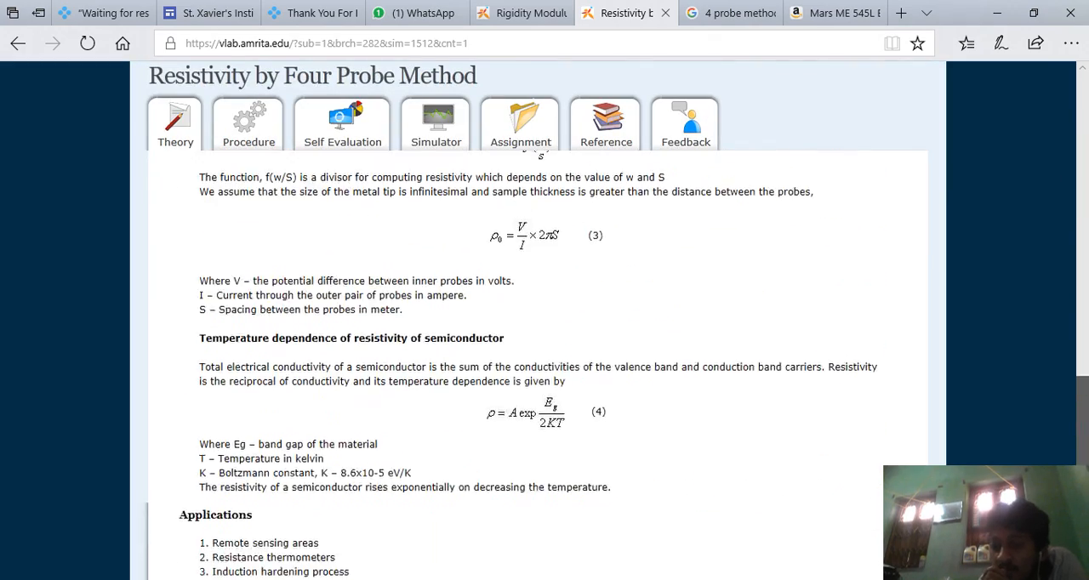
pyautogui.scroll(-3)
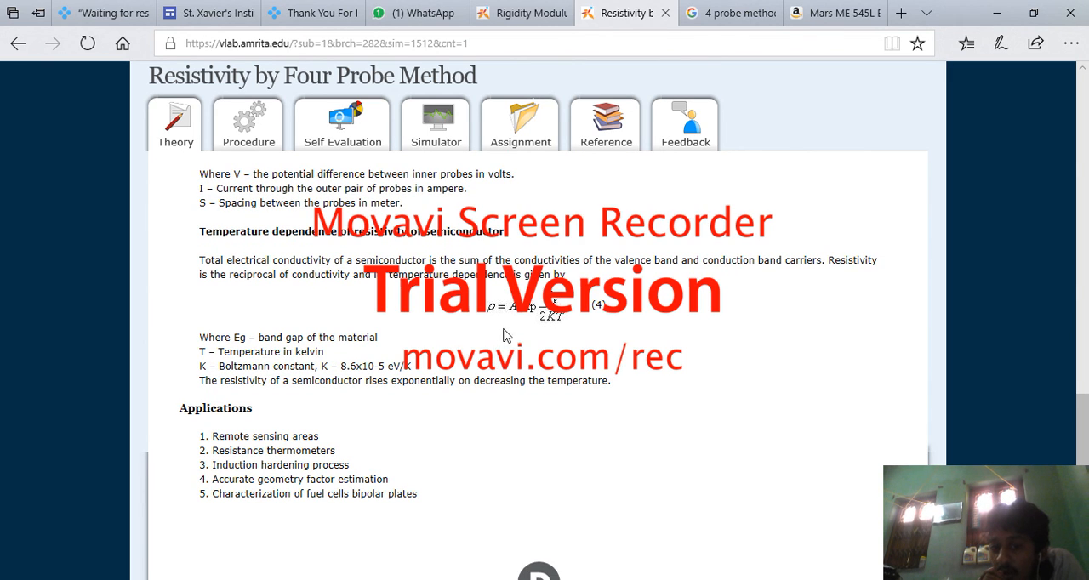
pyautogui.moveTo(548, 330)
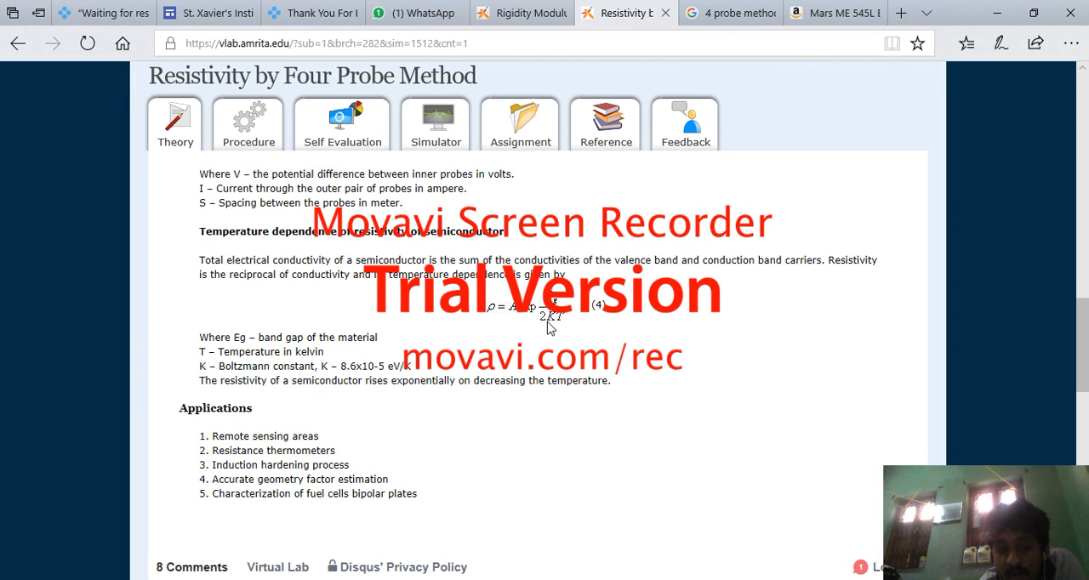
pyautogui.moveTo(786, 508)
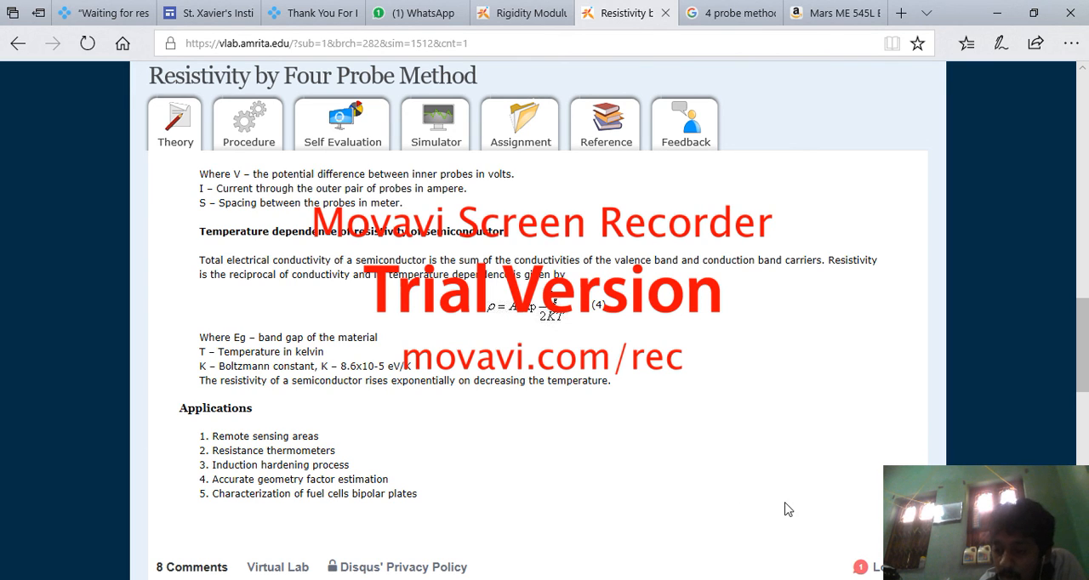